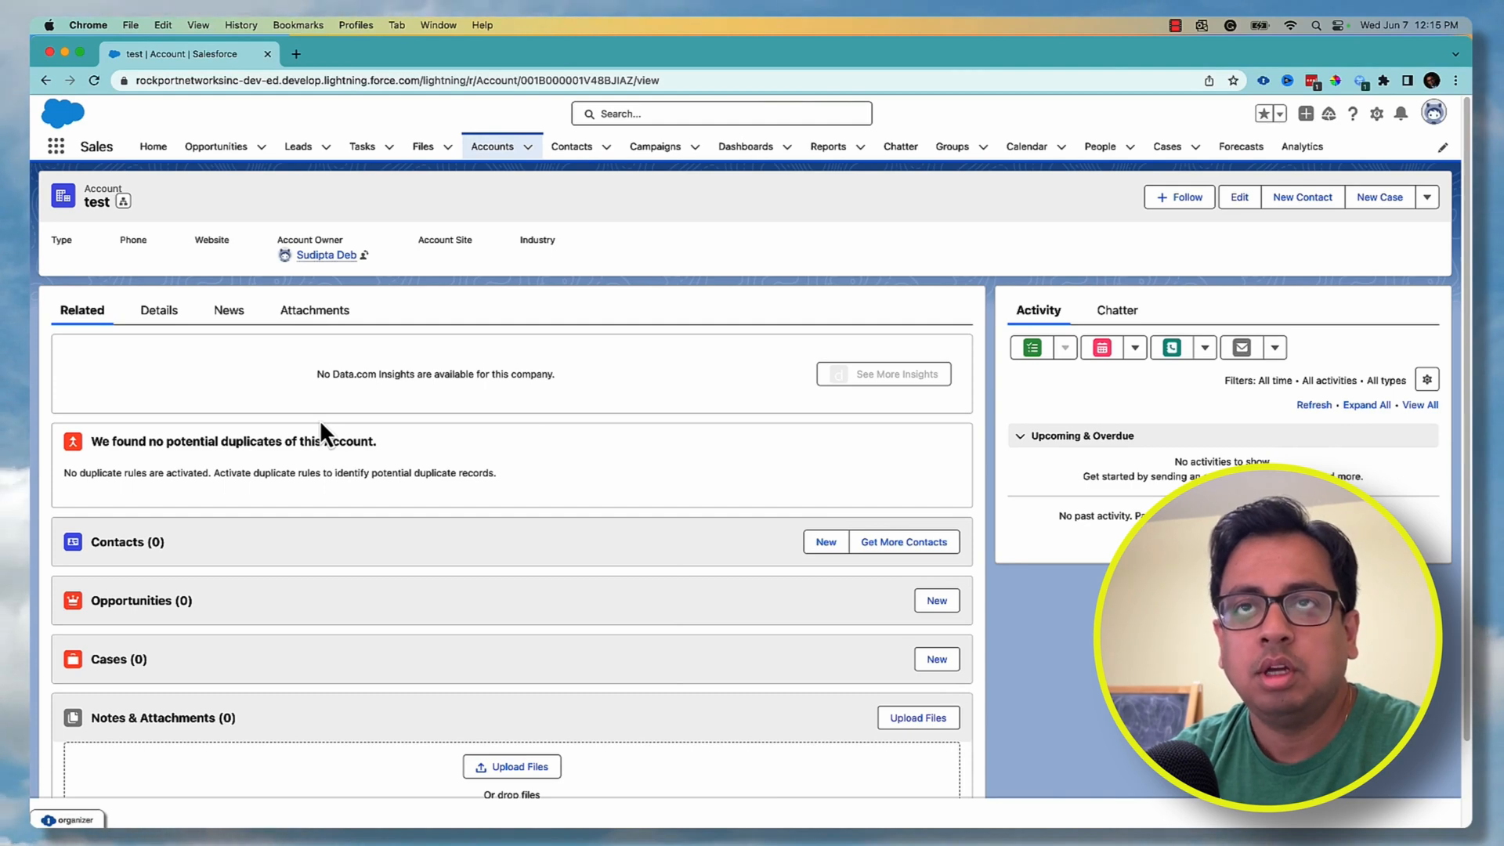
Switch from the Salesforce account page to the HelloWorldTest workspace in Postman
left_click(154, 147)
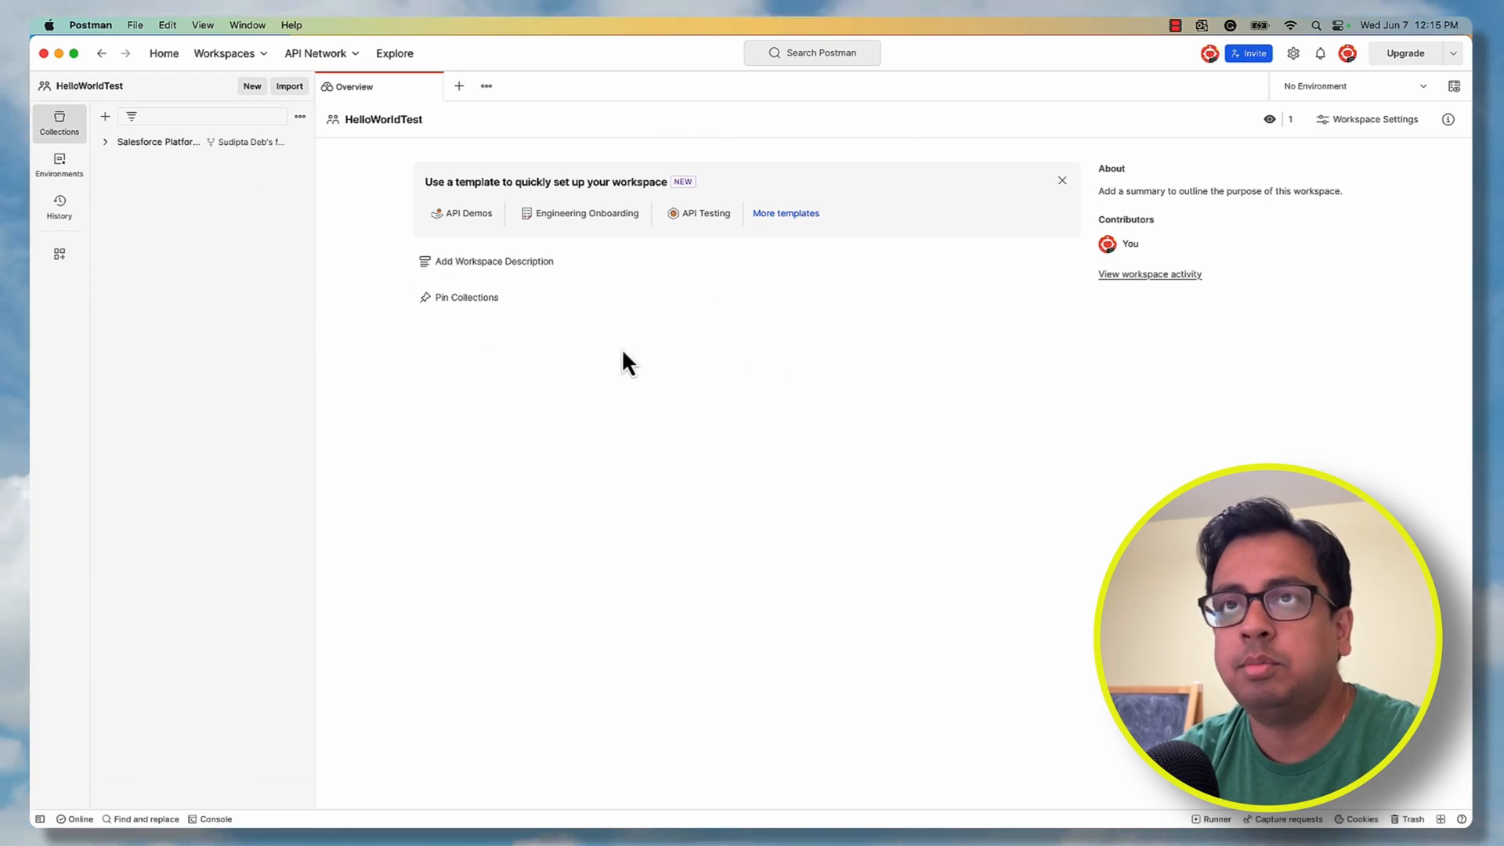
Create a new Team workspace named PostmanSalesforceTogether from the Workspaces menu
left_click(225, 53)
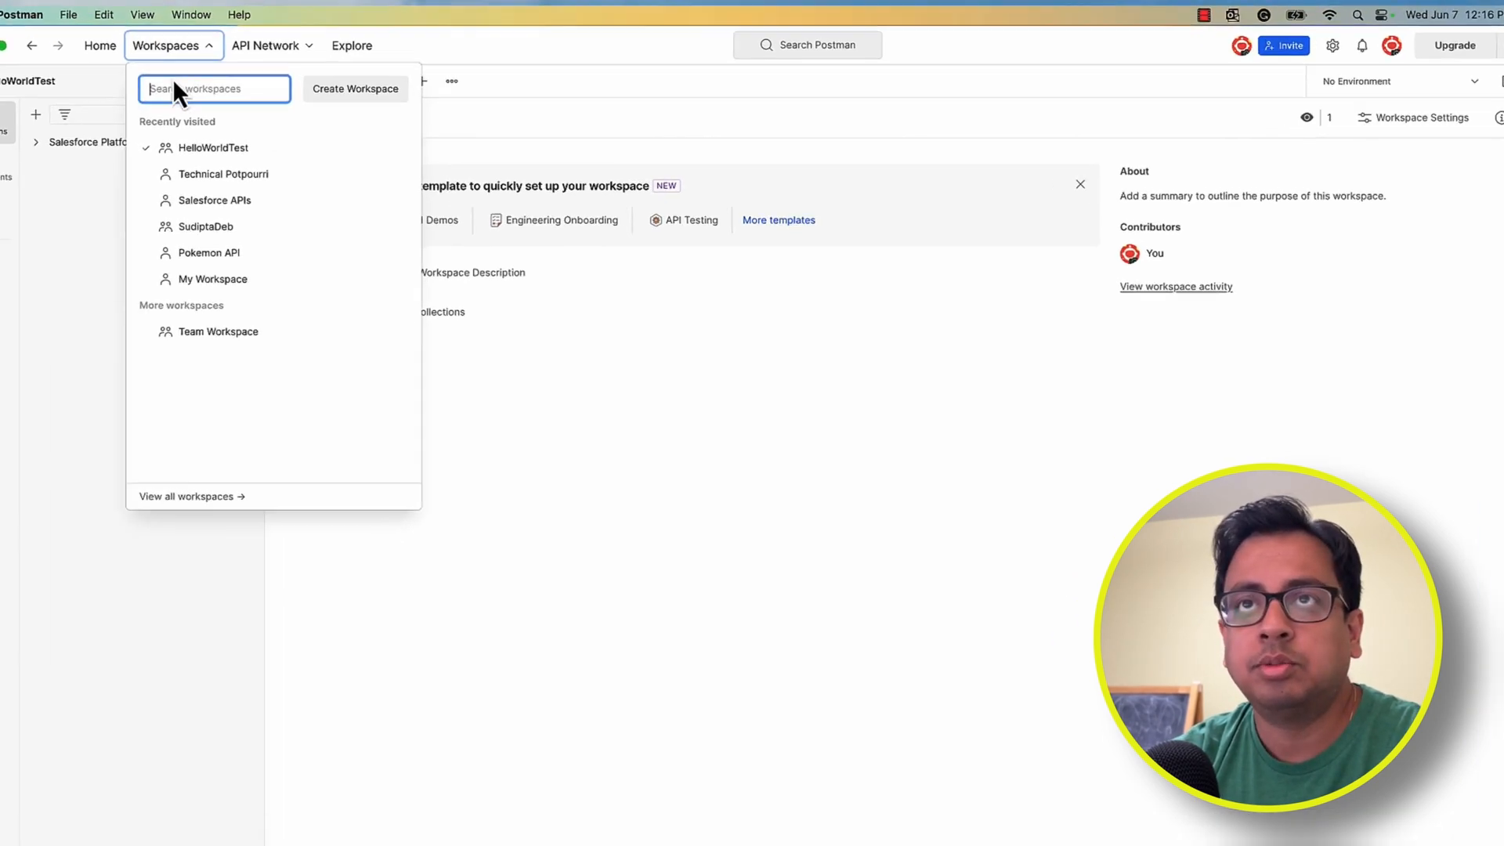
left_click(354, 88)
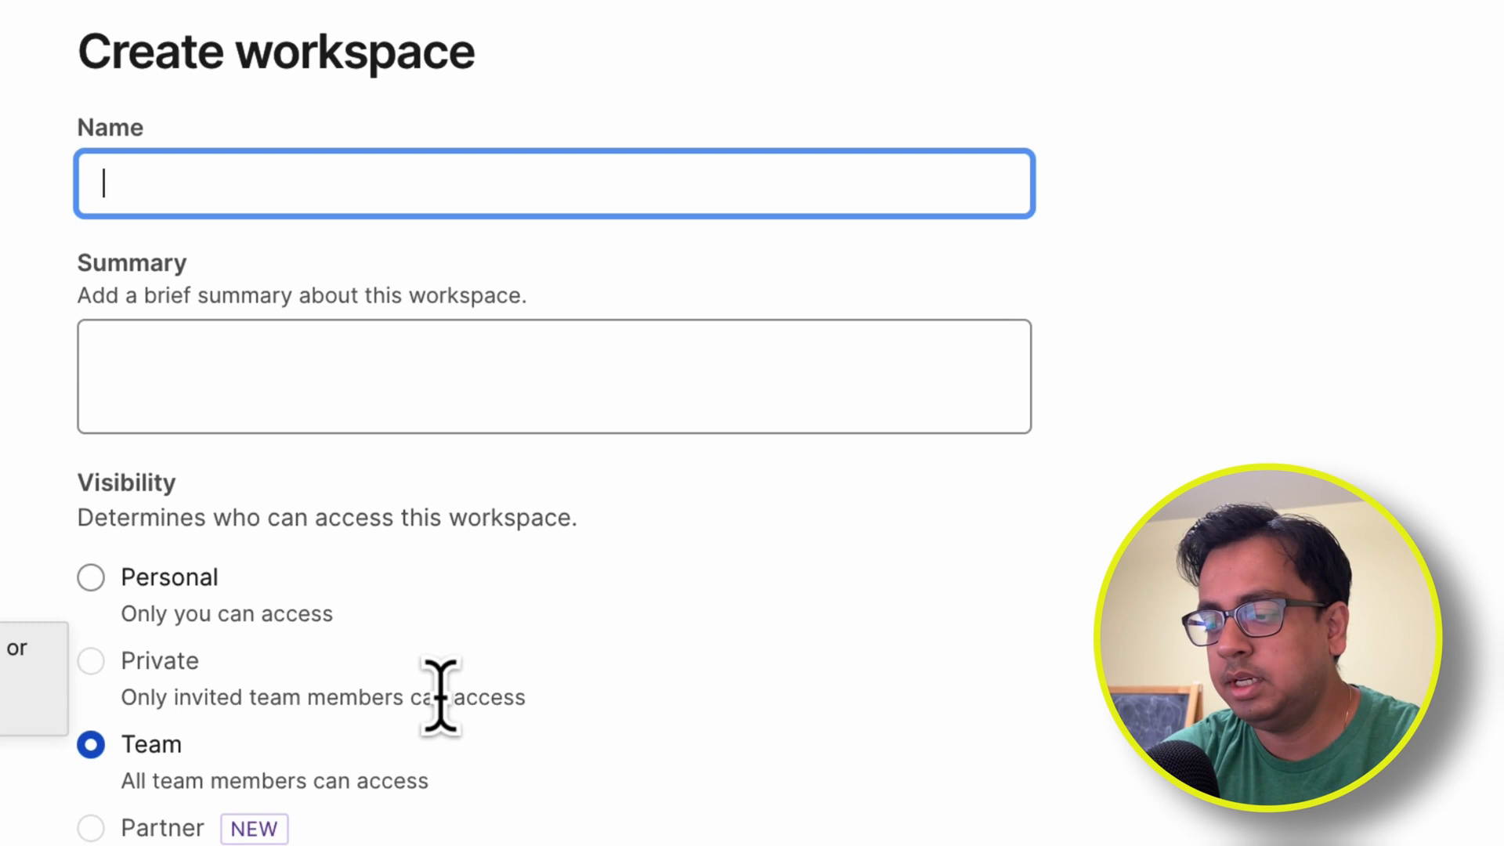
type("PostmanSalesforceTo")
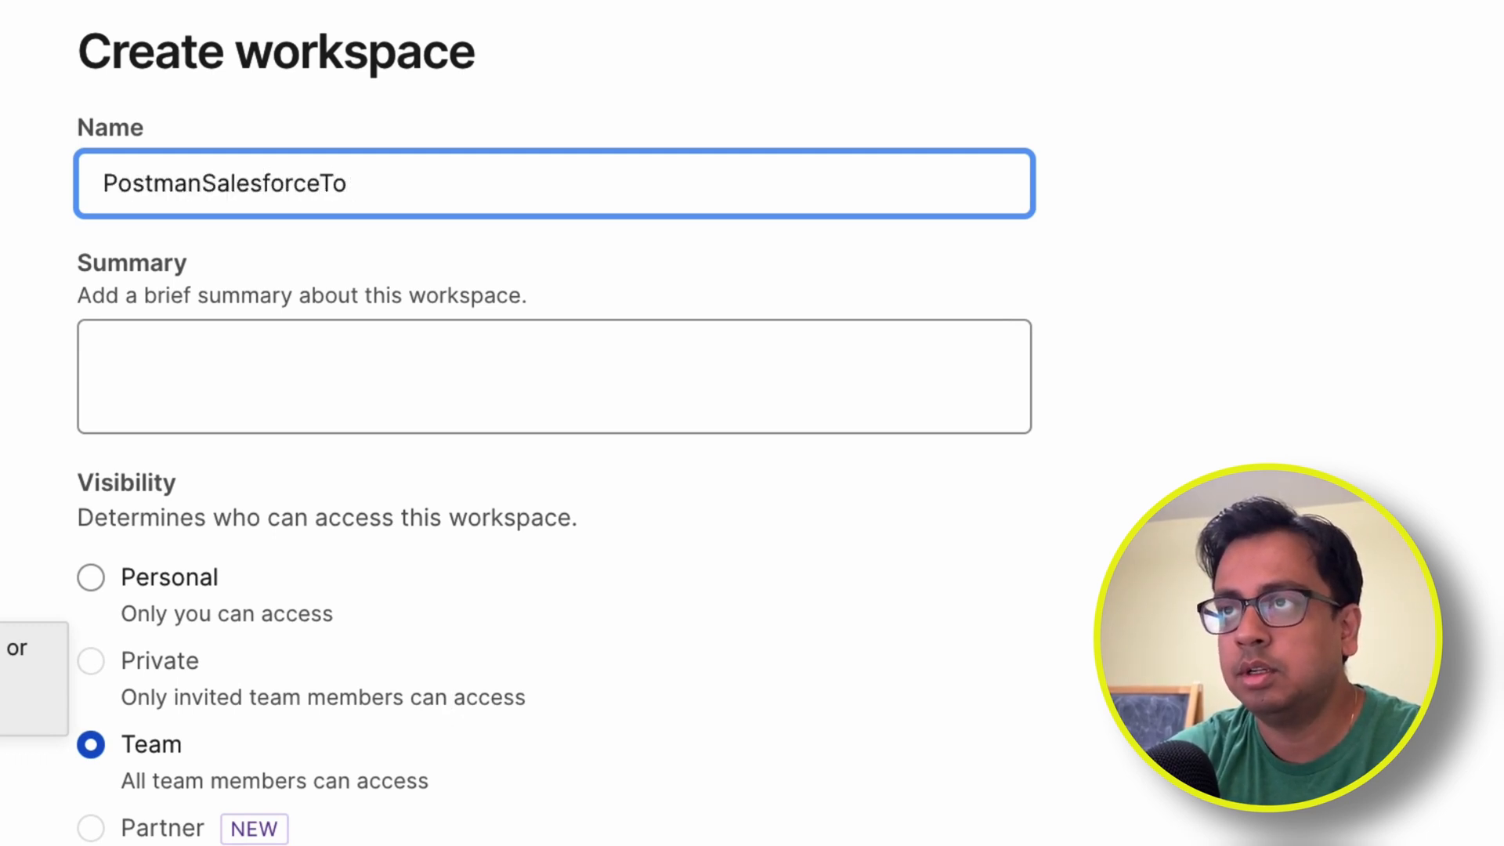
type("gether")
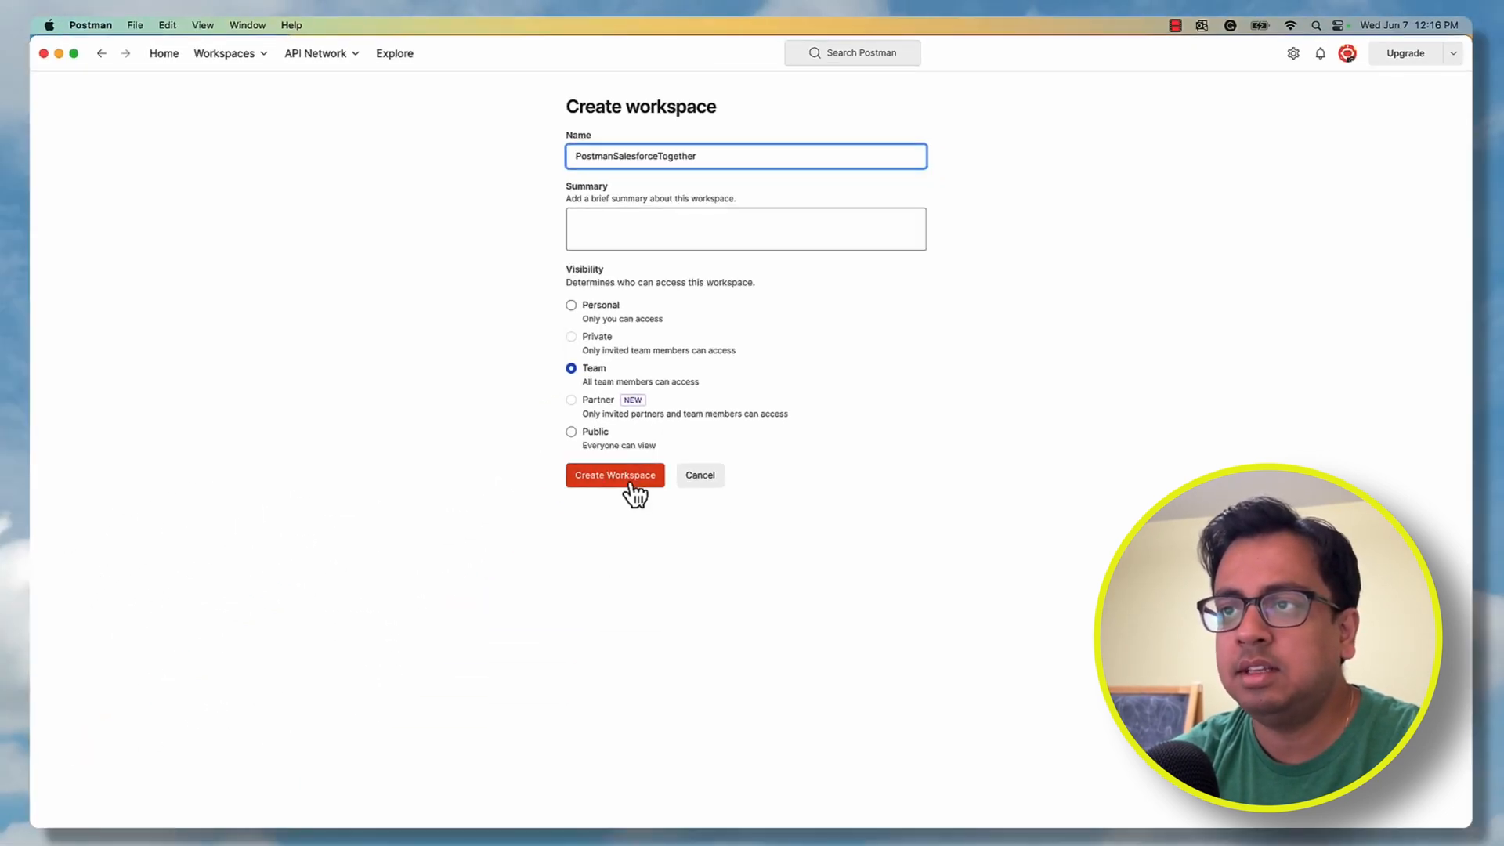
left_click(614, 476)
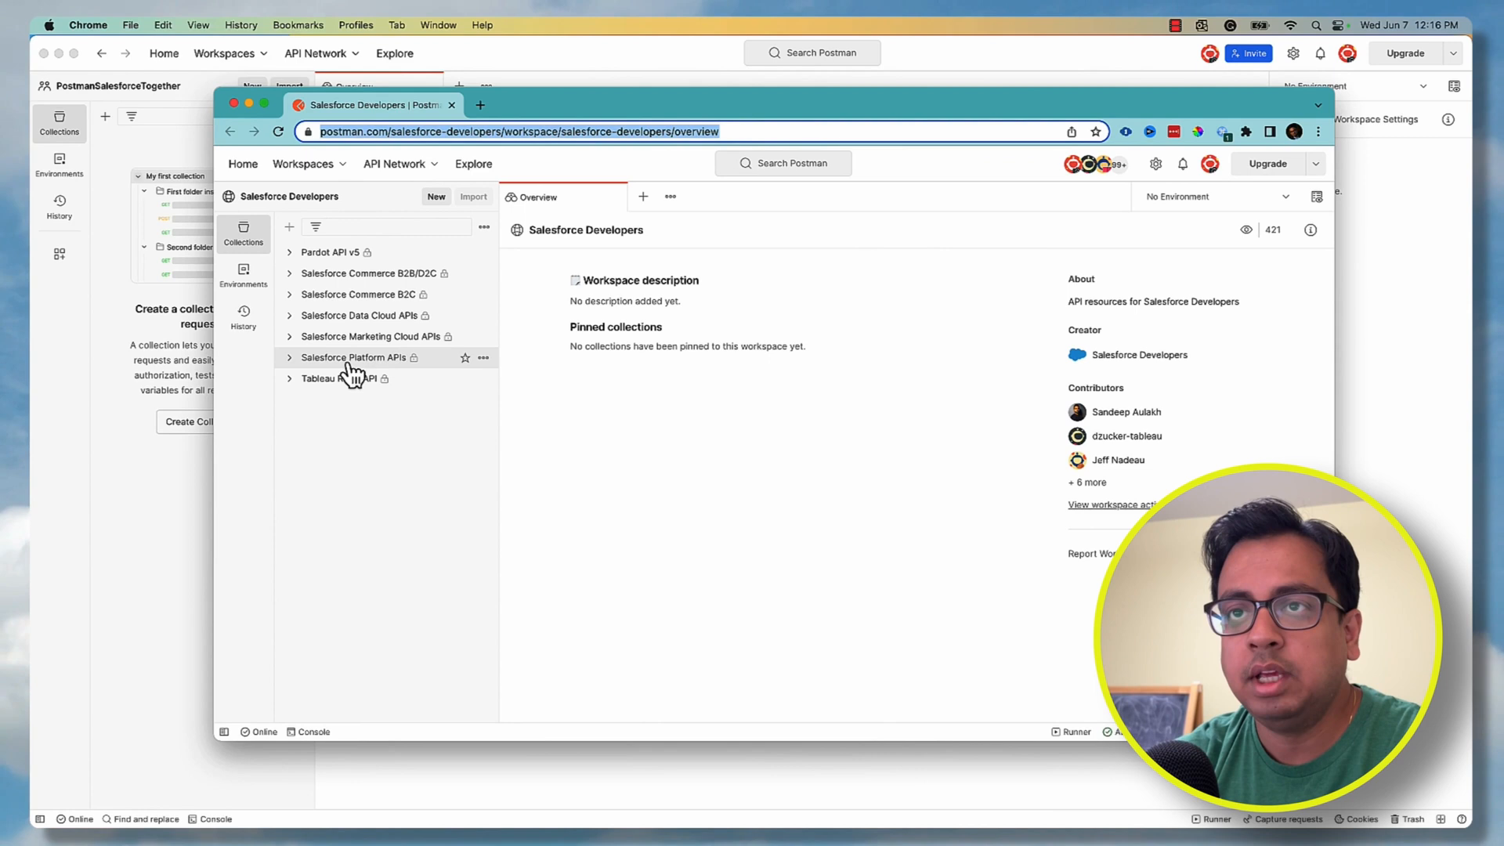
Fork the Salesforce Platform APIs collection into the PostmanSalesforceTogether workspace
left_click(354, 357)
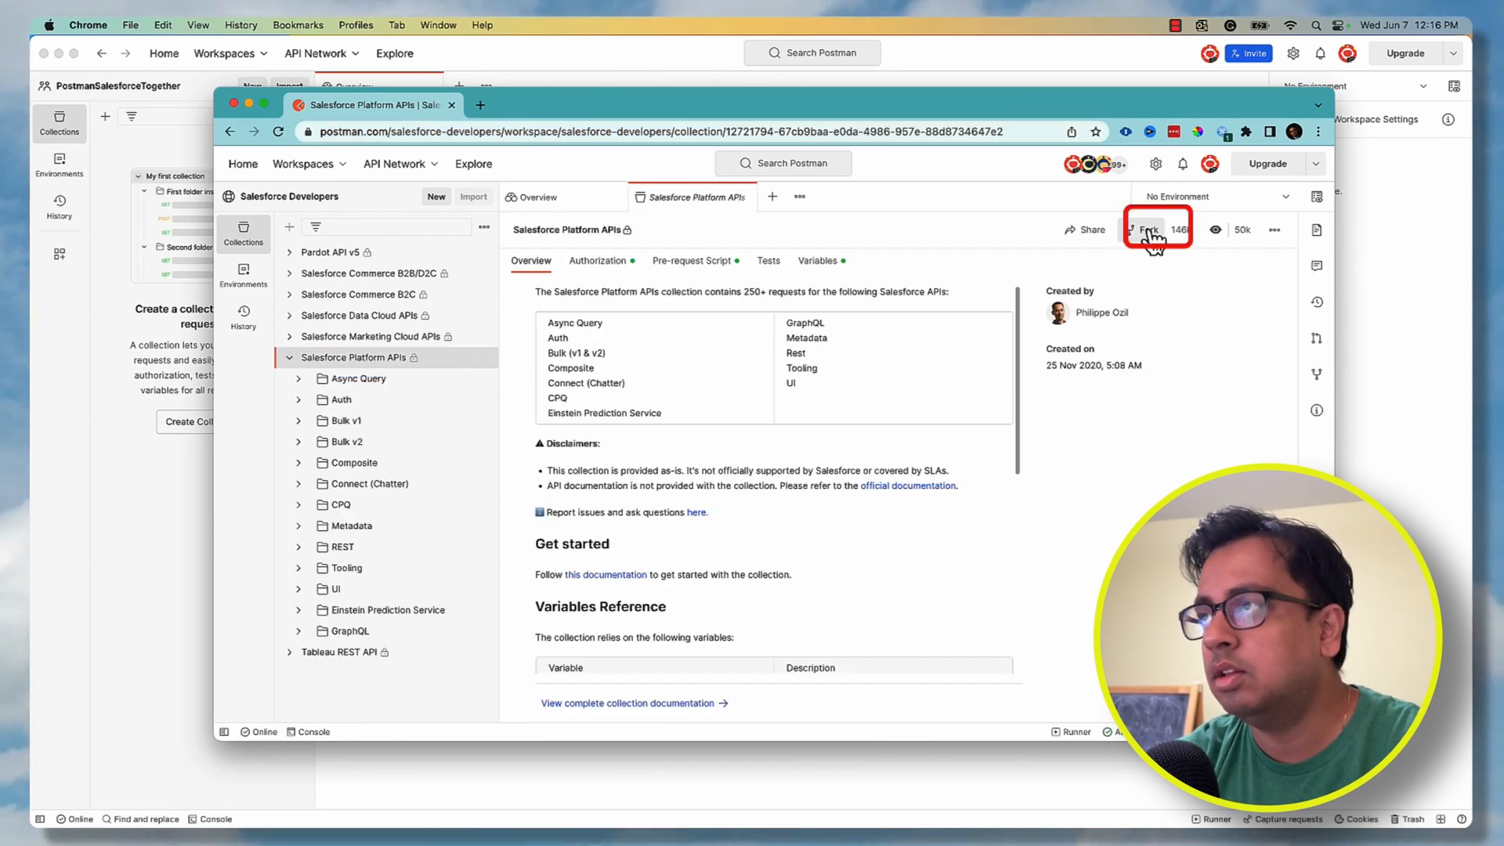
left_click(1151, 229)
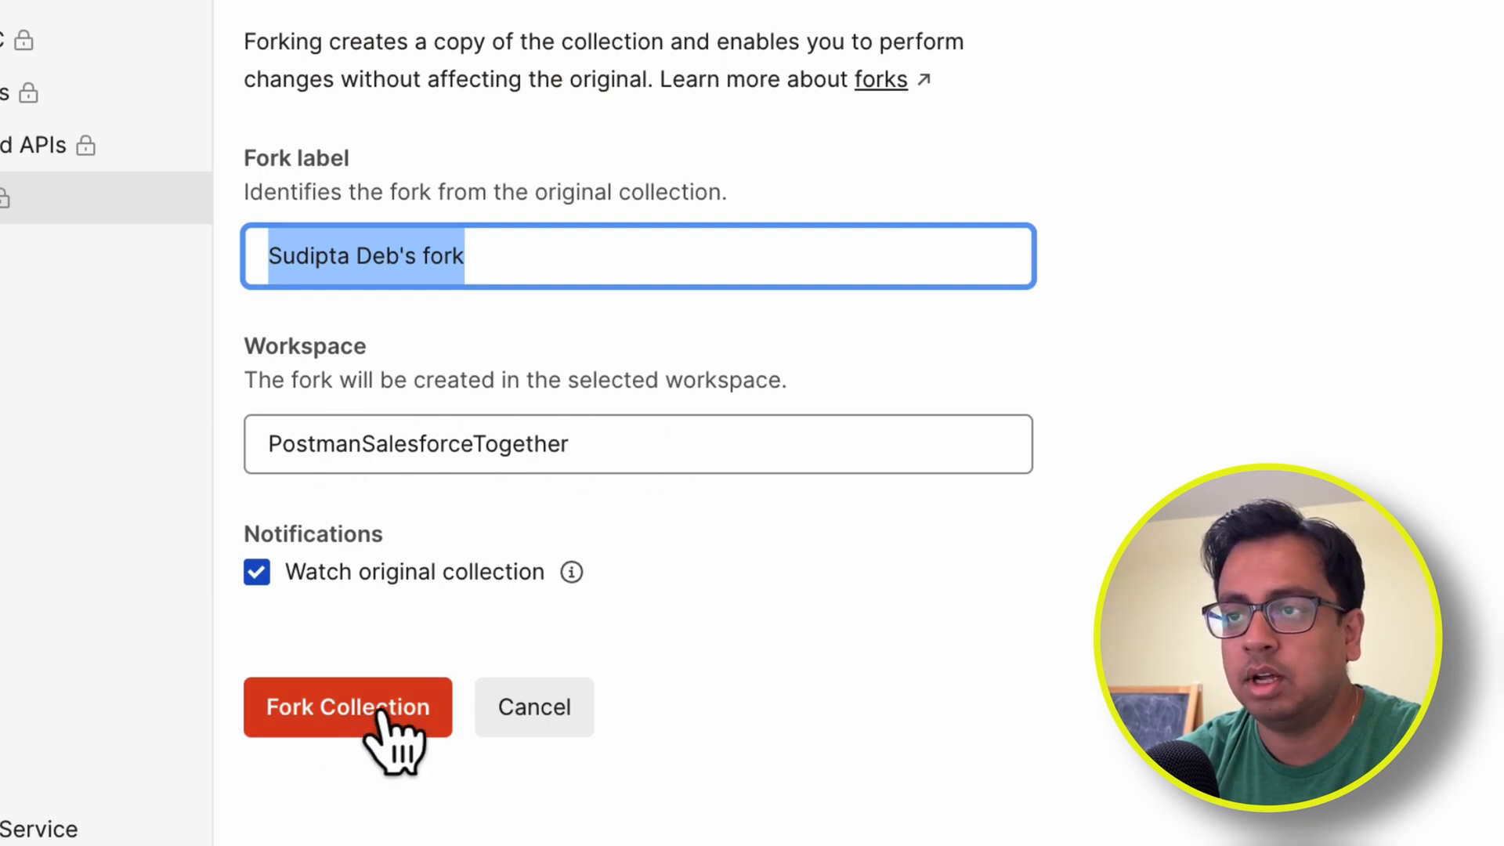
left_click(348, 706)
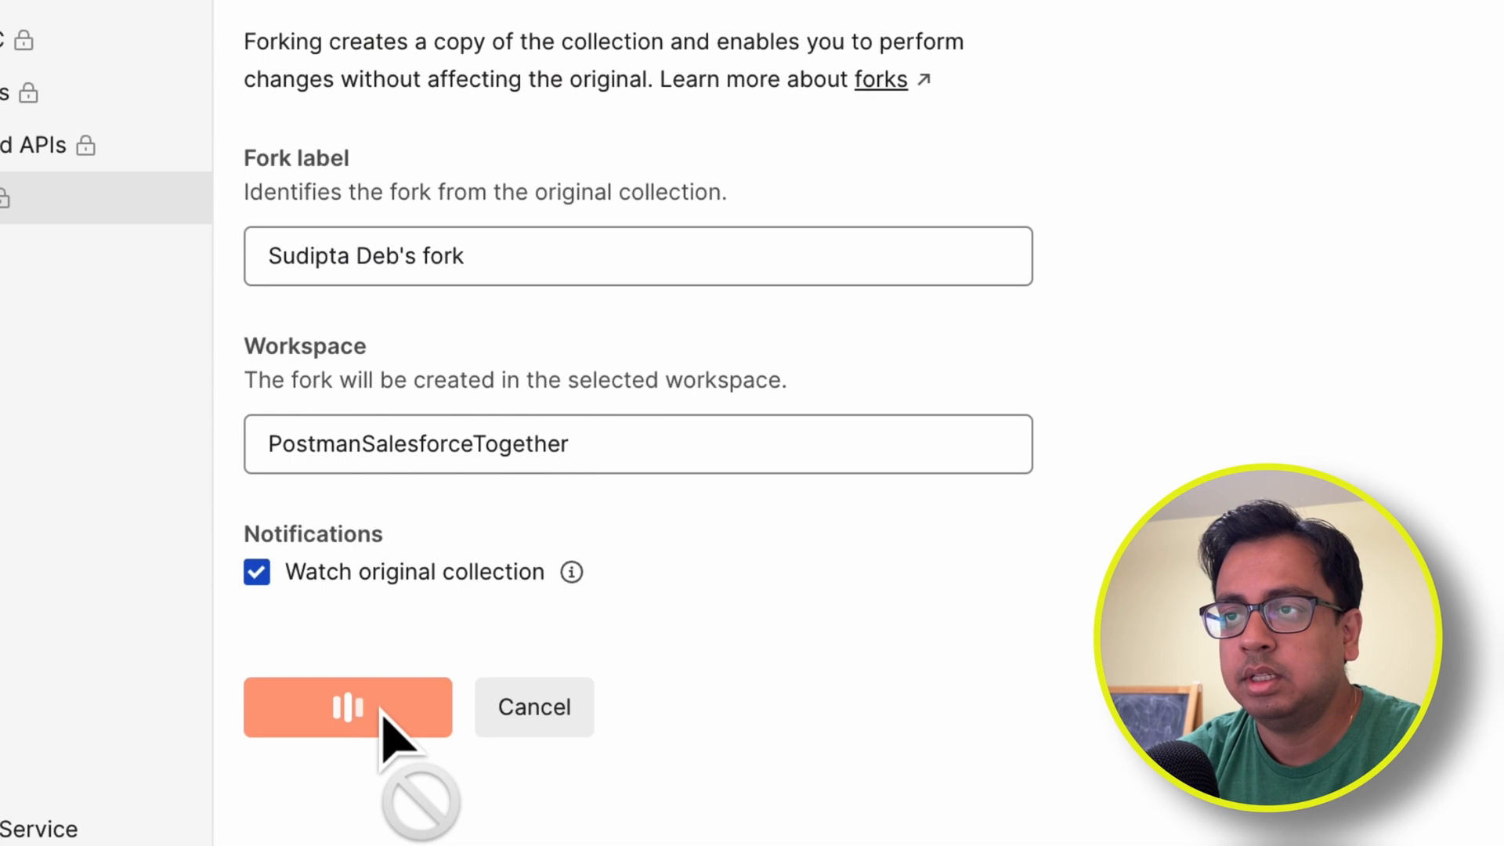
left_click(347, 706)
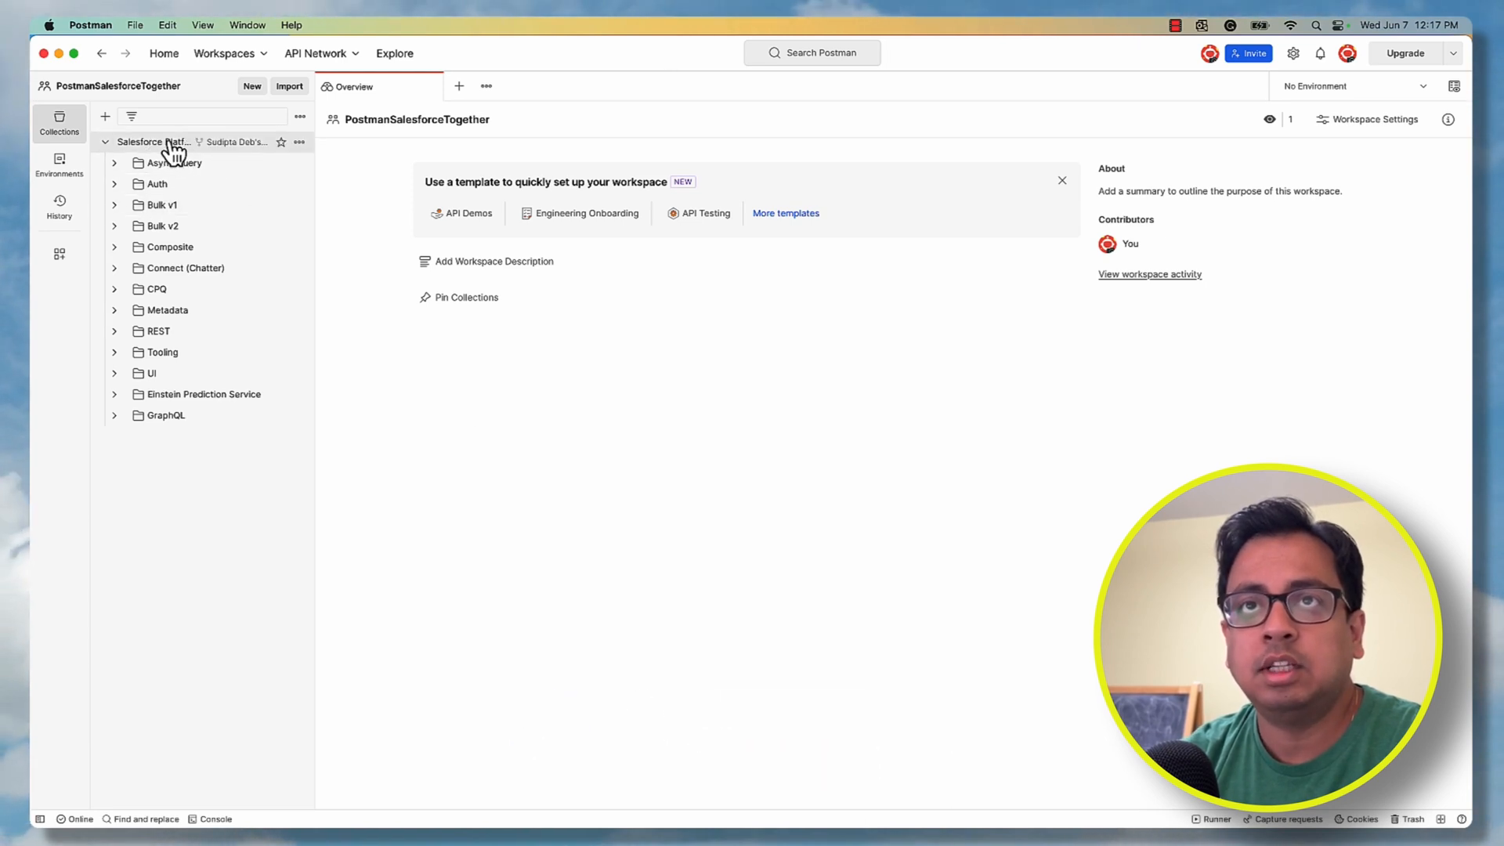
Verify the forked collection's authorization type is OAuth 2.0 and request a new access token
left_click(154, 141)
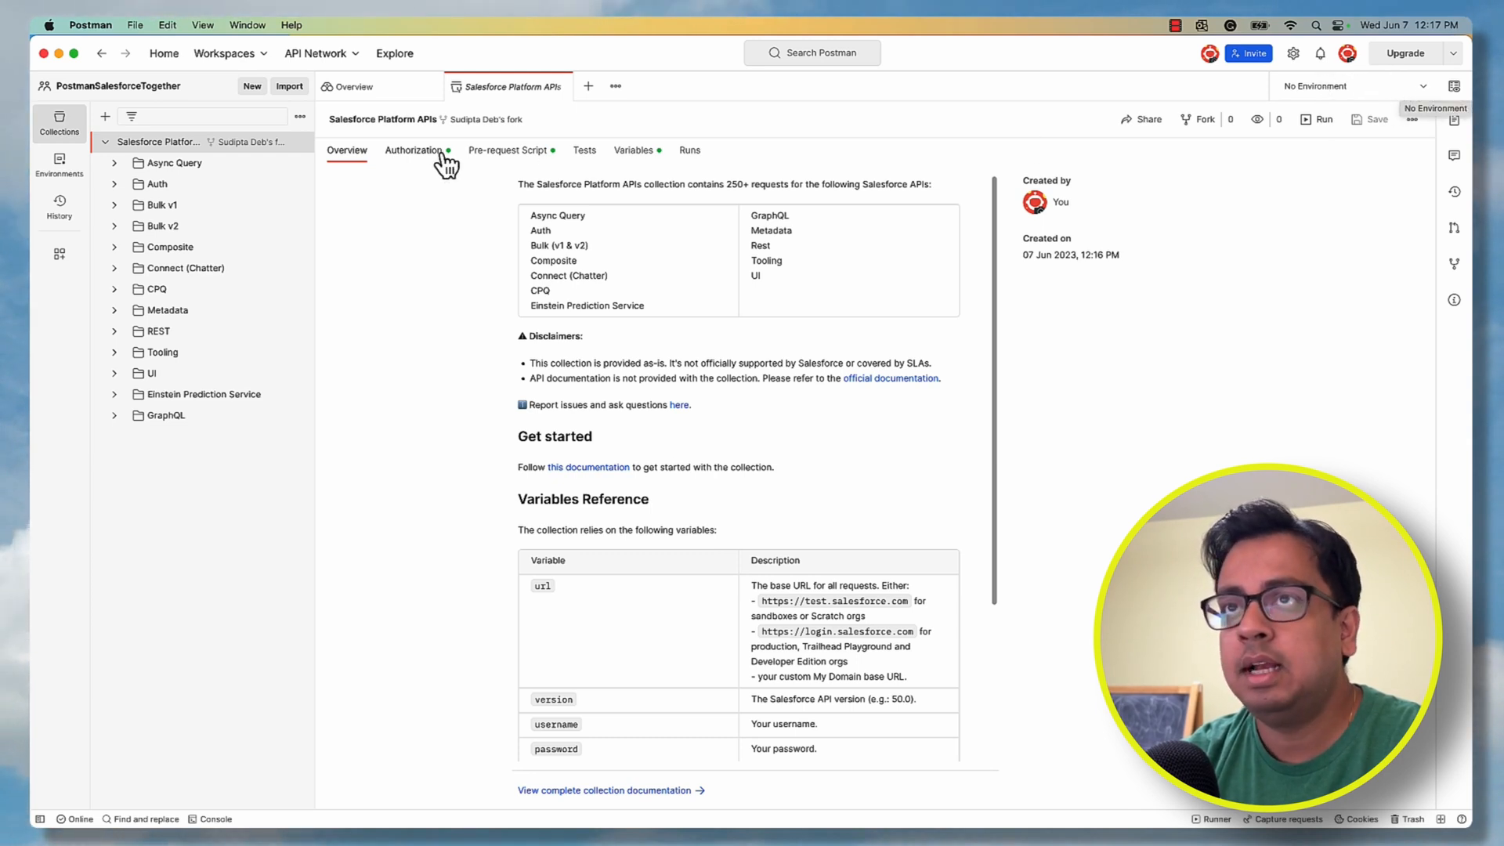
left_click(414, 150)
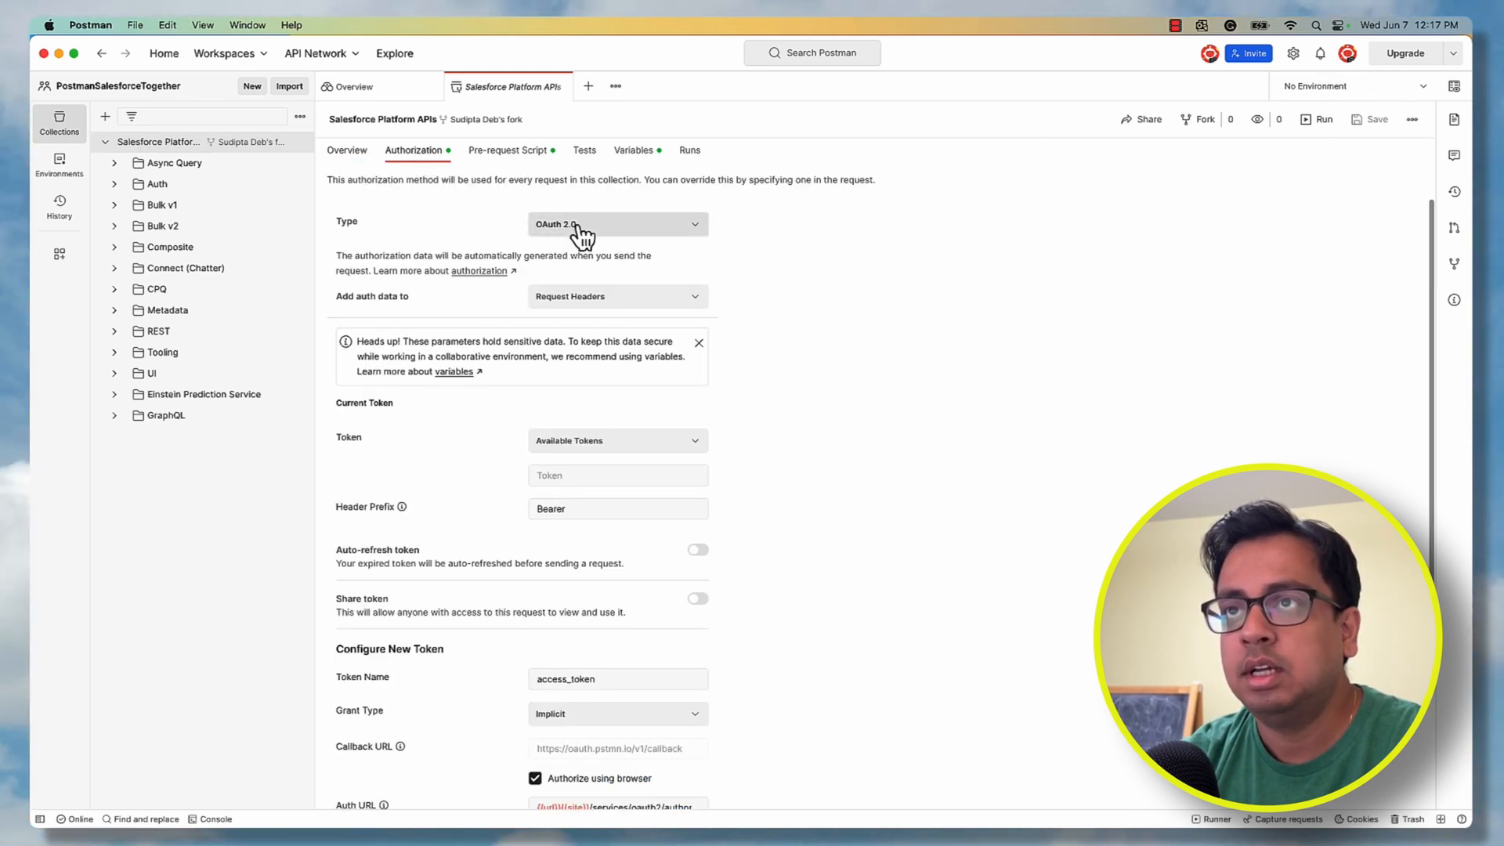
left_click(617, 226)
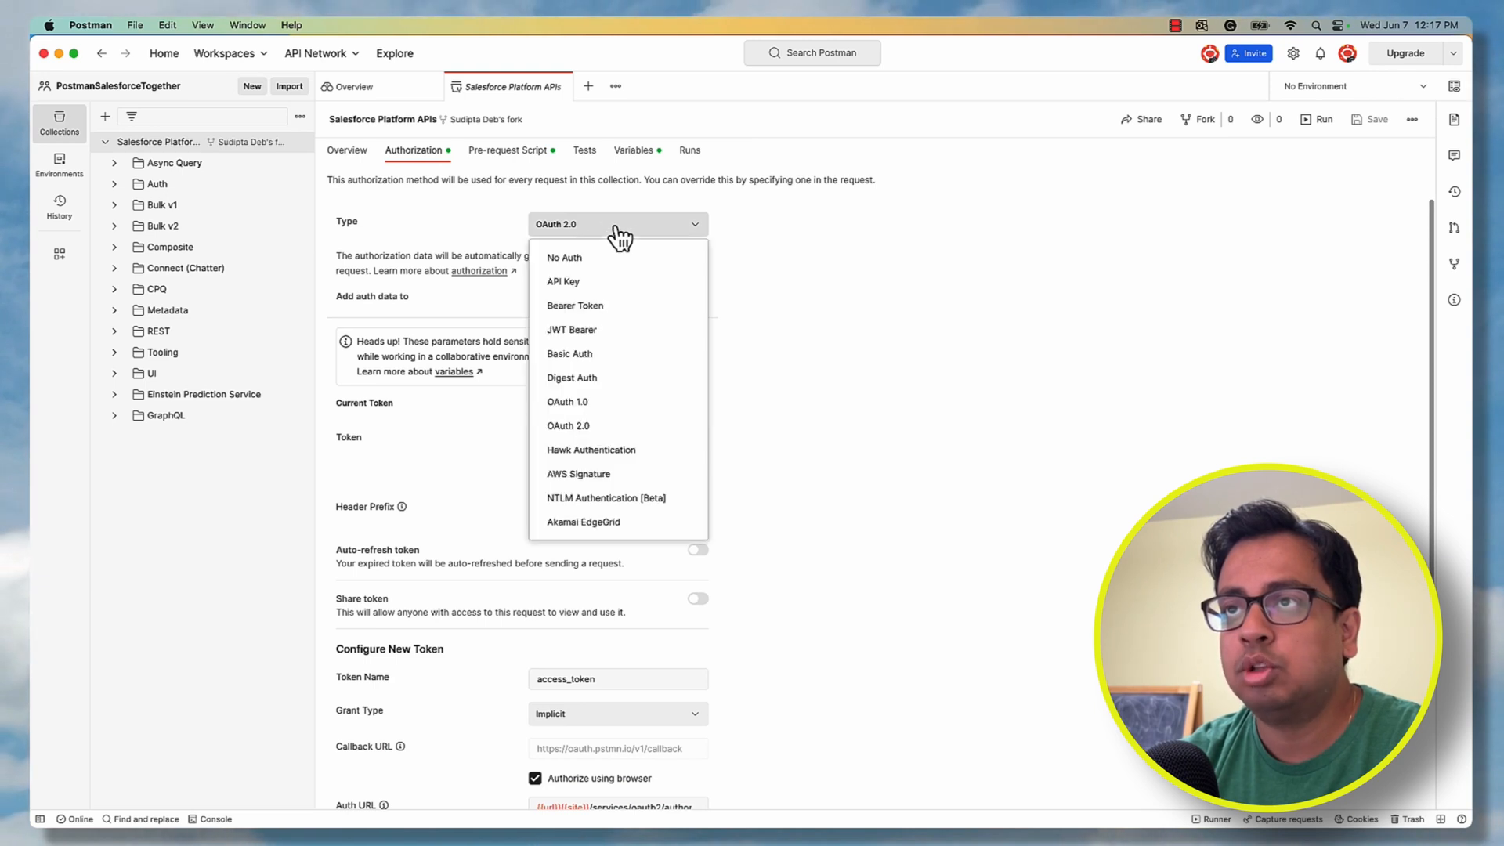
mouse_move(579, 282)
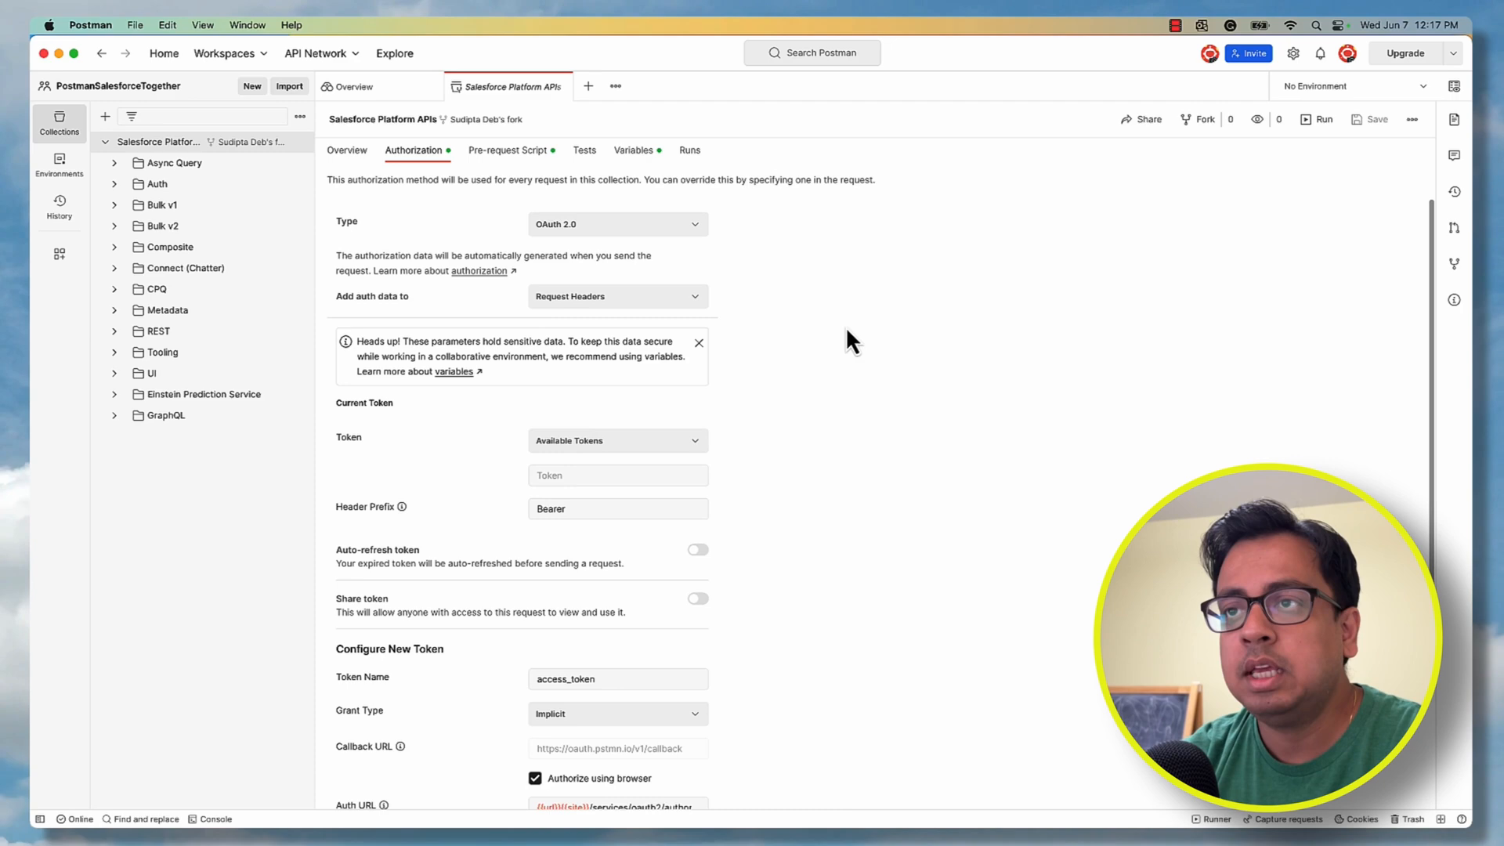
scroll("down", 3)
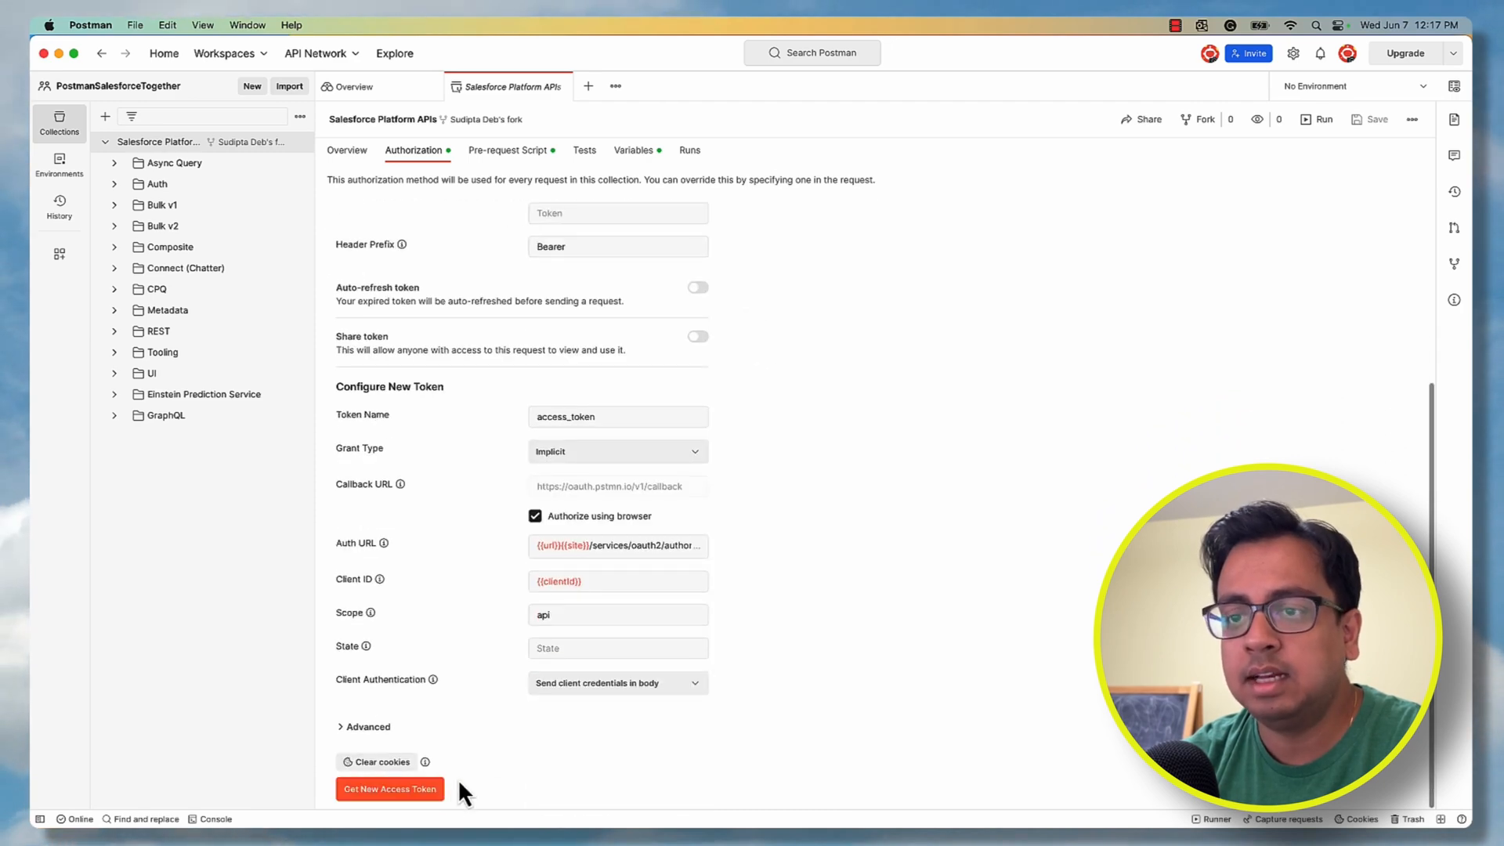
left_click(390, 788)
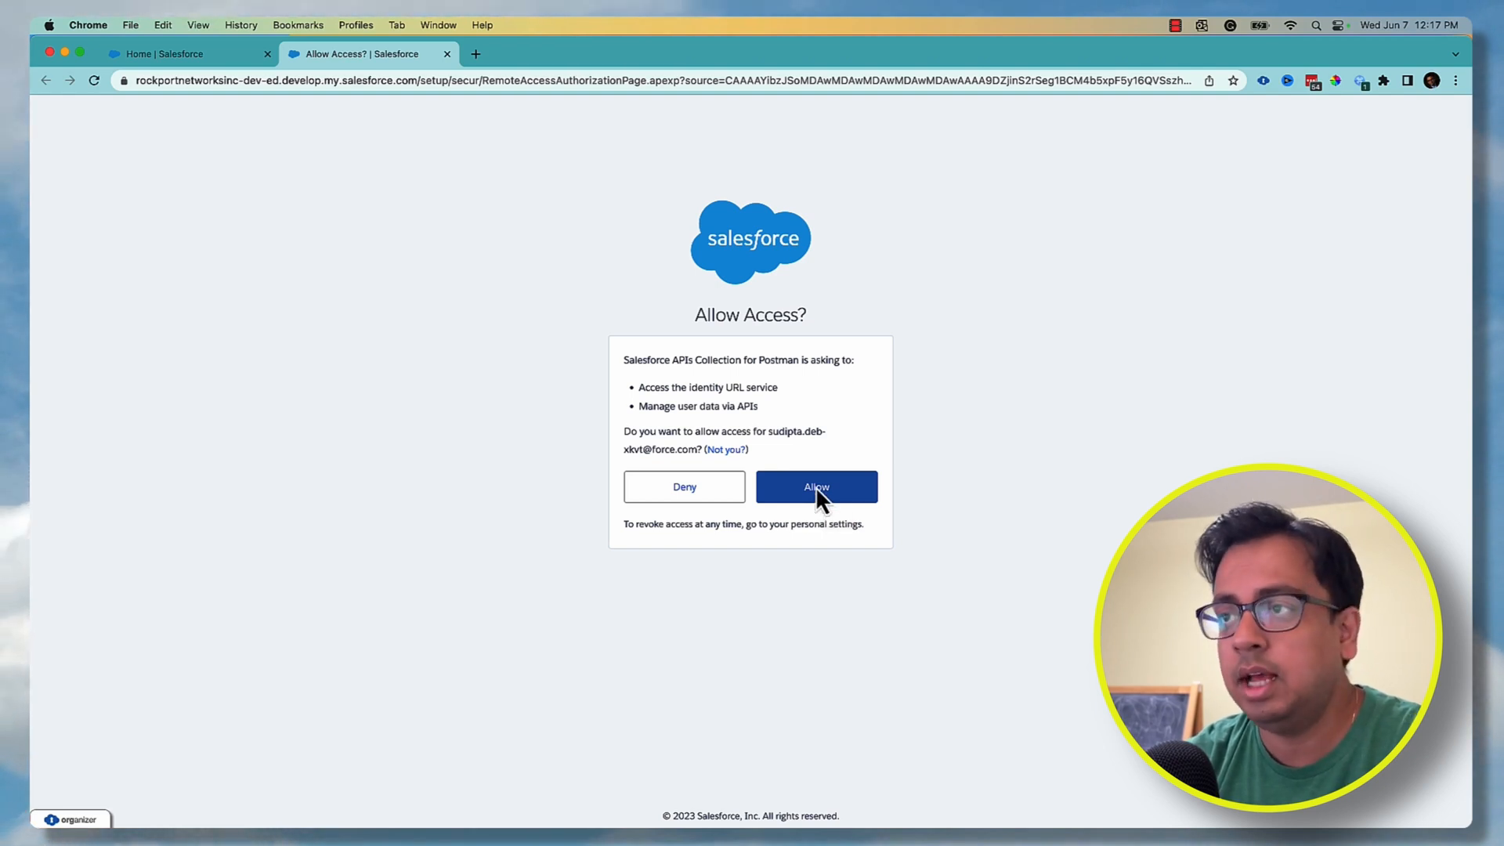
Allow Postman access on the Salesforce consent page and return the callback to Postman
left_click(815, 486)
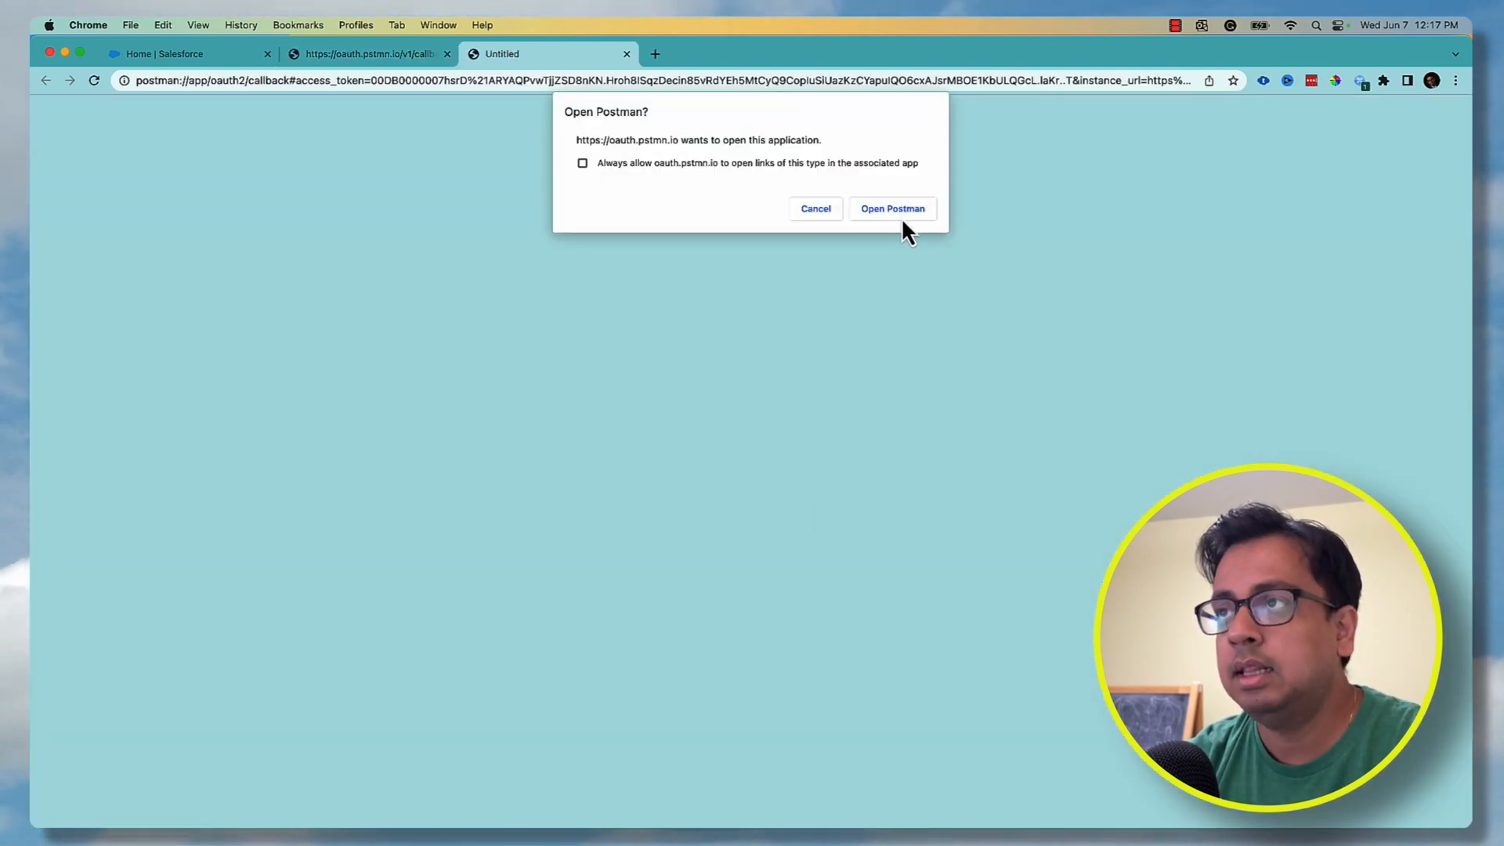
left_click(891, 208)
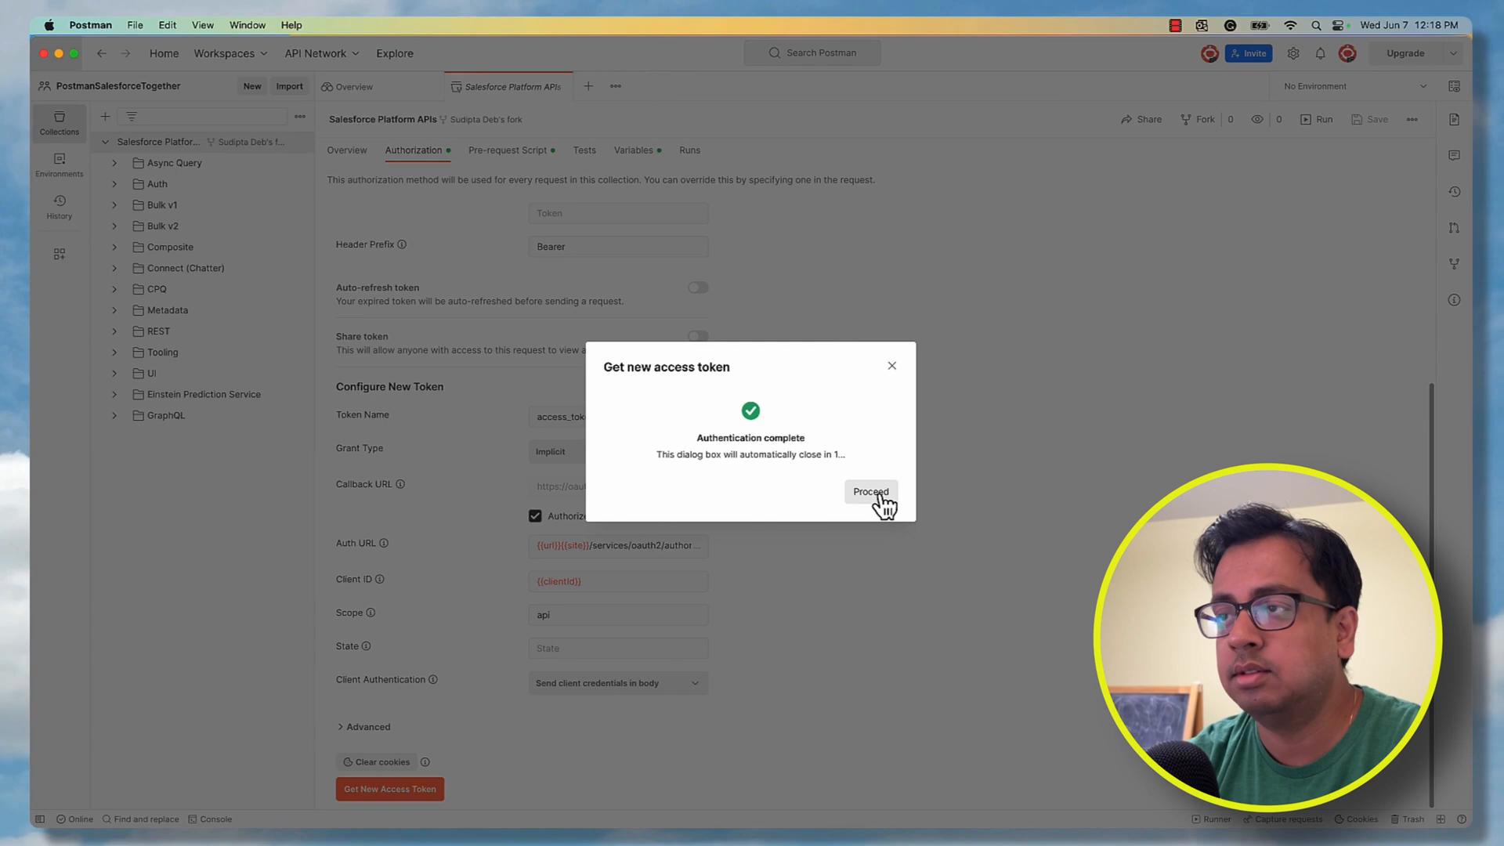
Rename the new access token to MyNewToken, apply it to the collection, and show the Variables
left_click(871, 490)
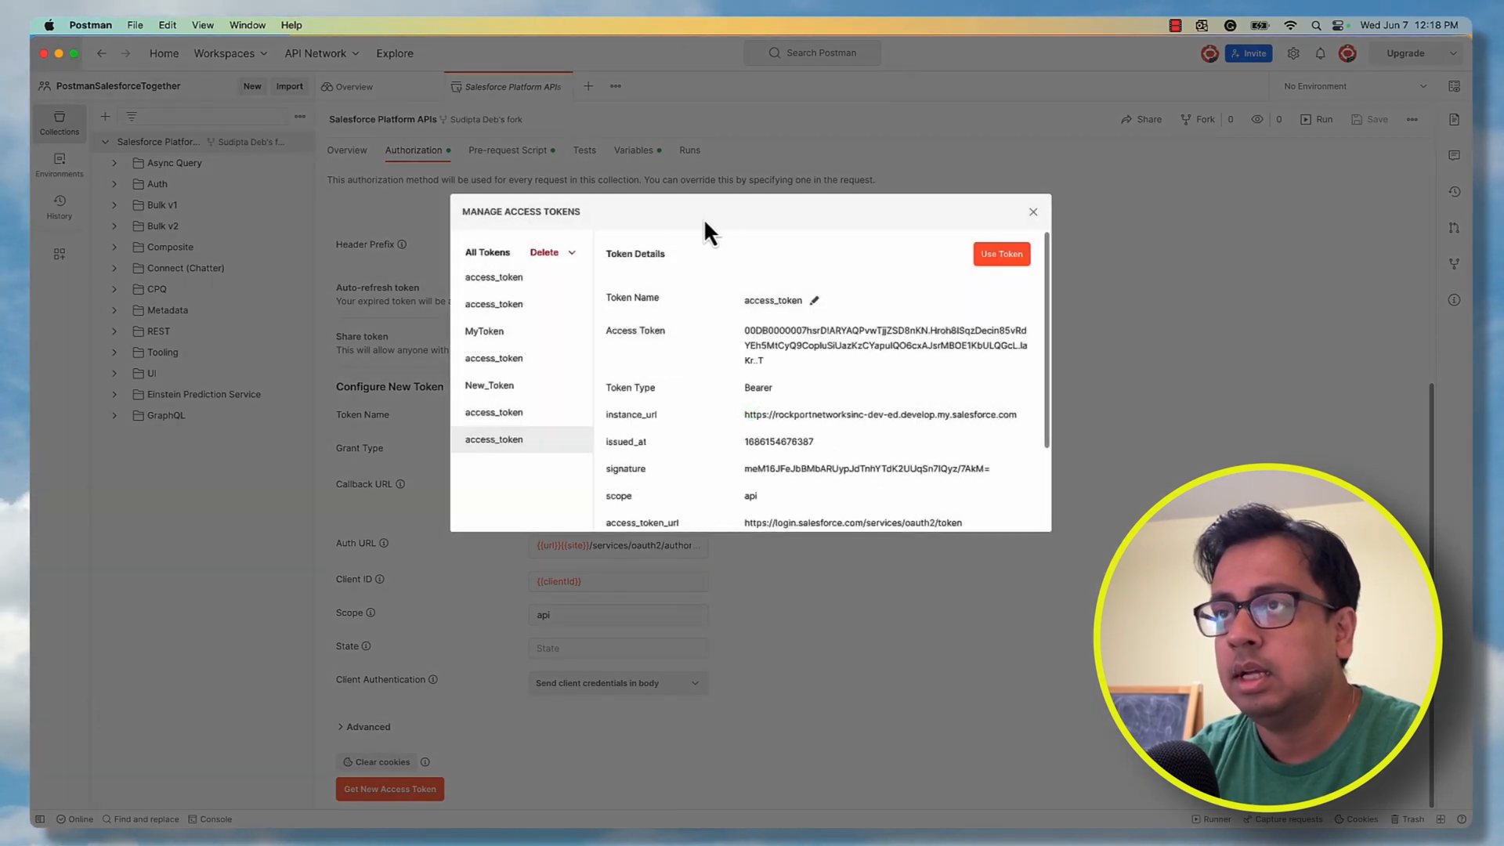
left_click(813, 299)
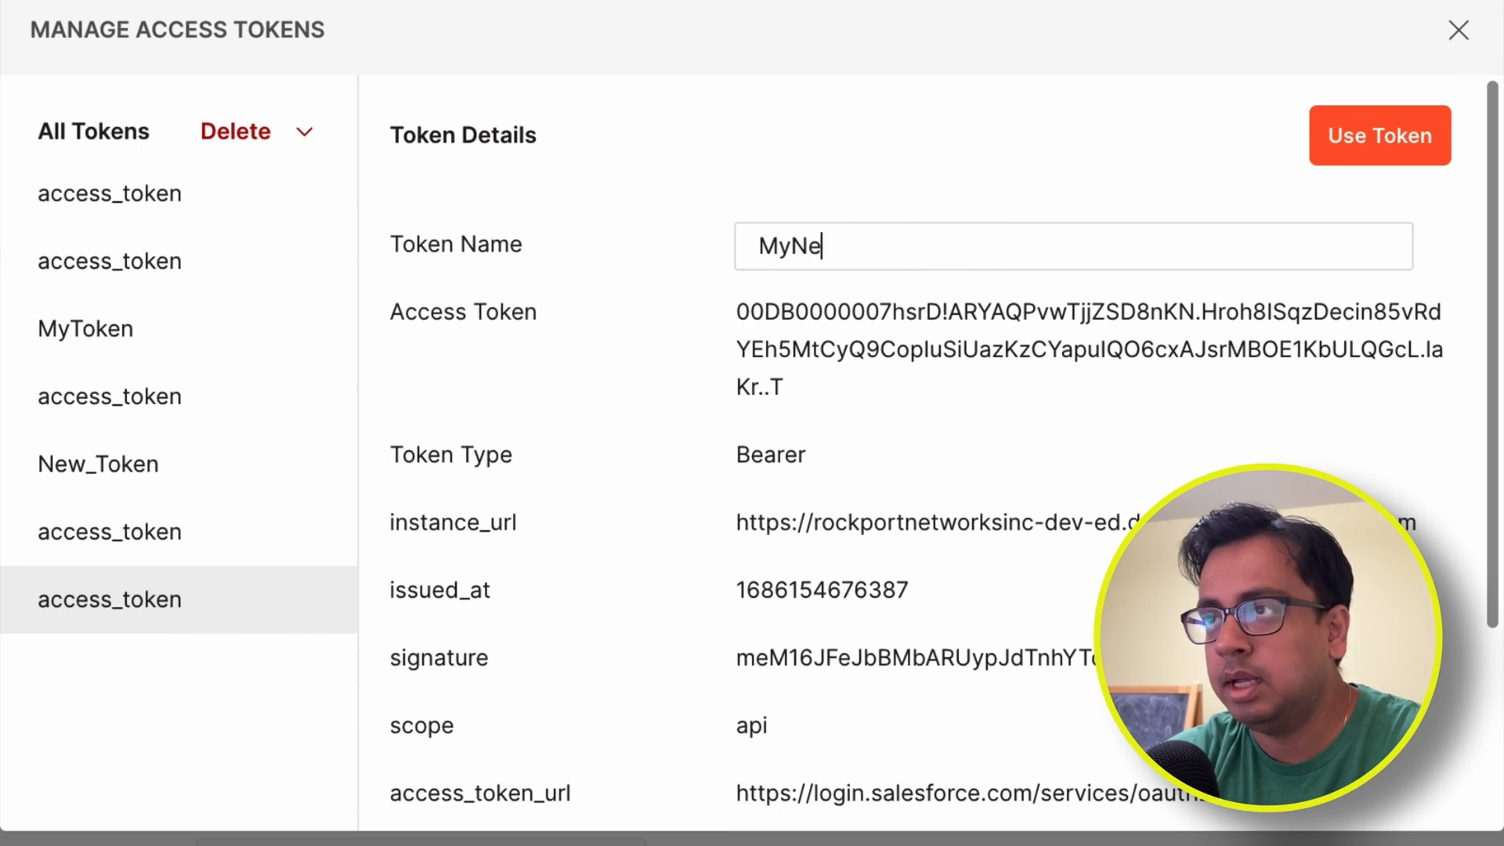
type("wTo")
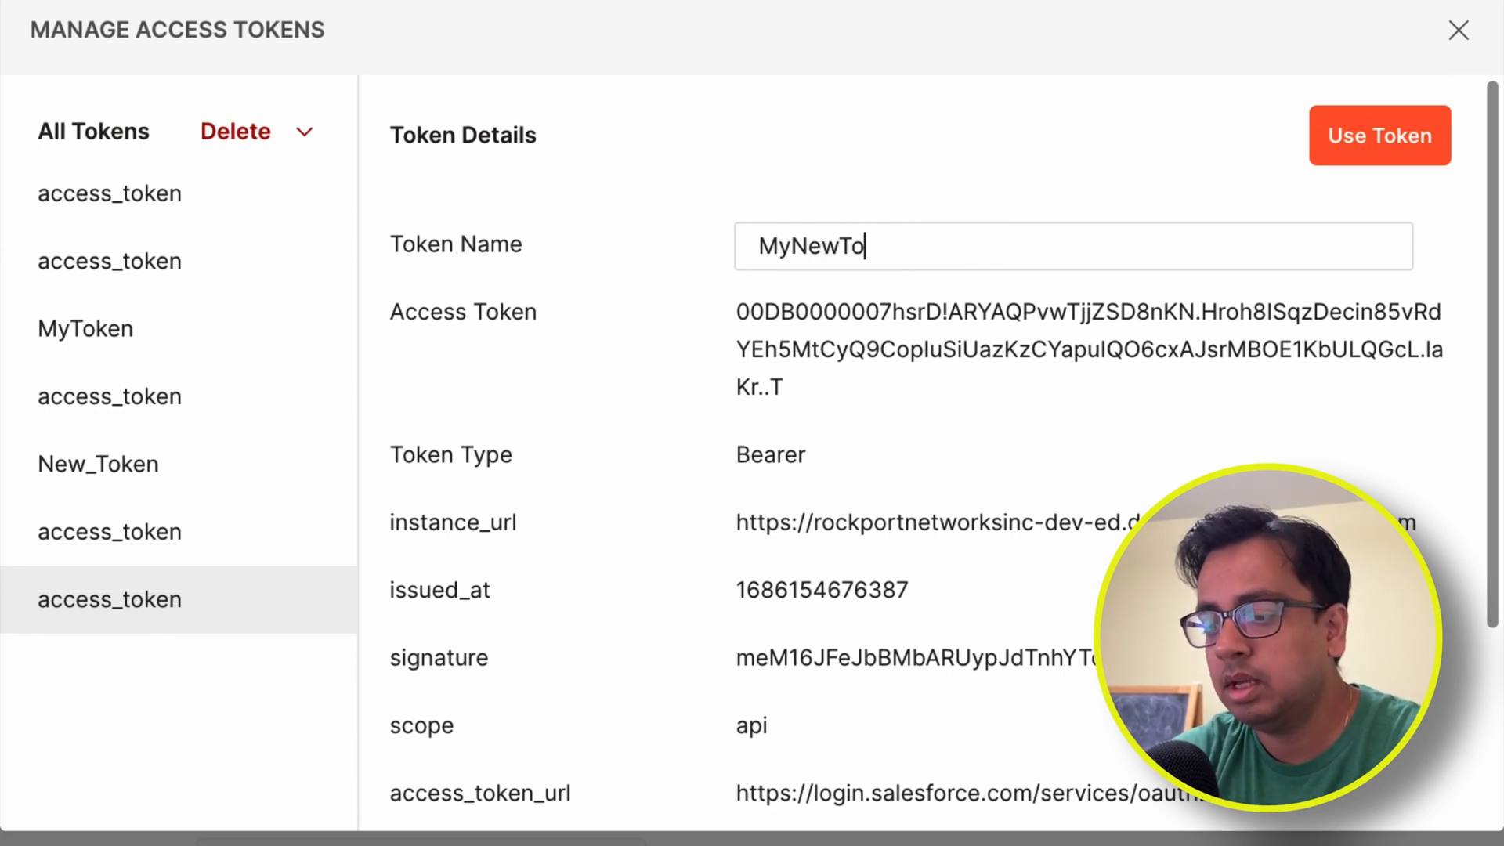
type("ken")
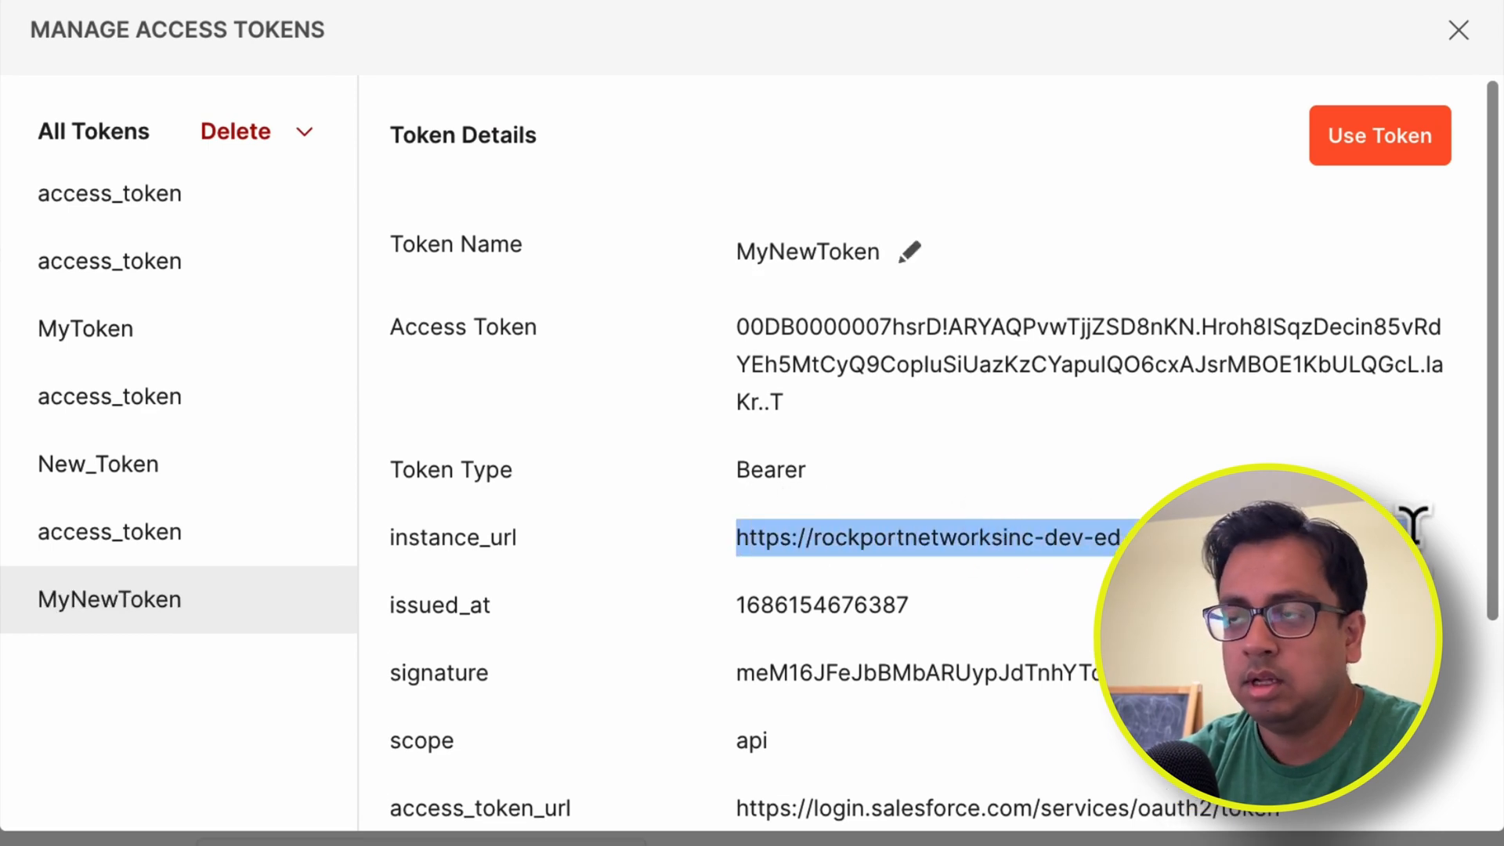
left_click(1456, 30)
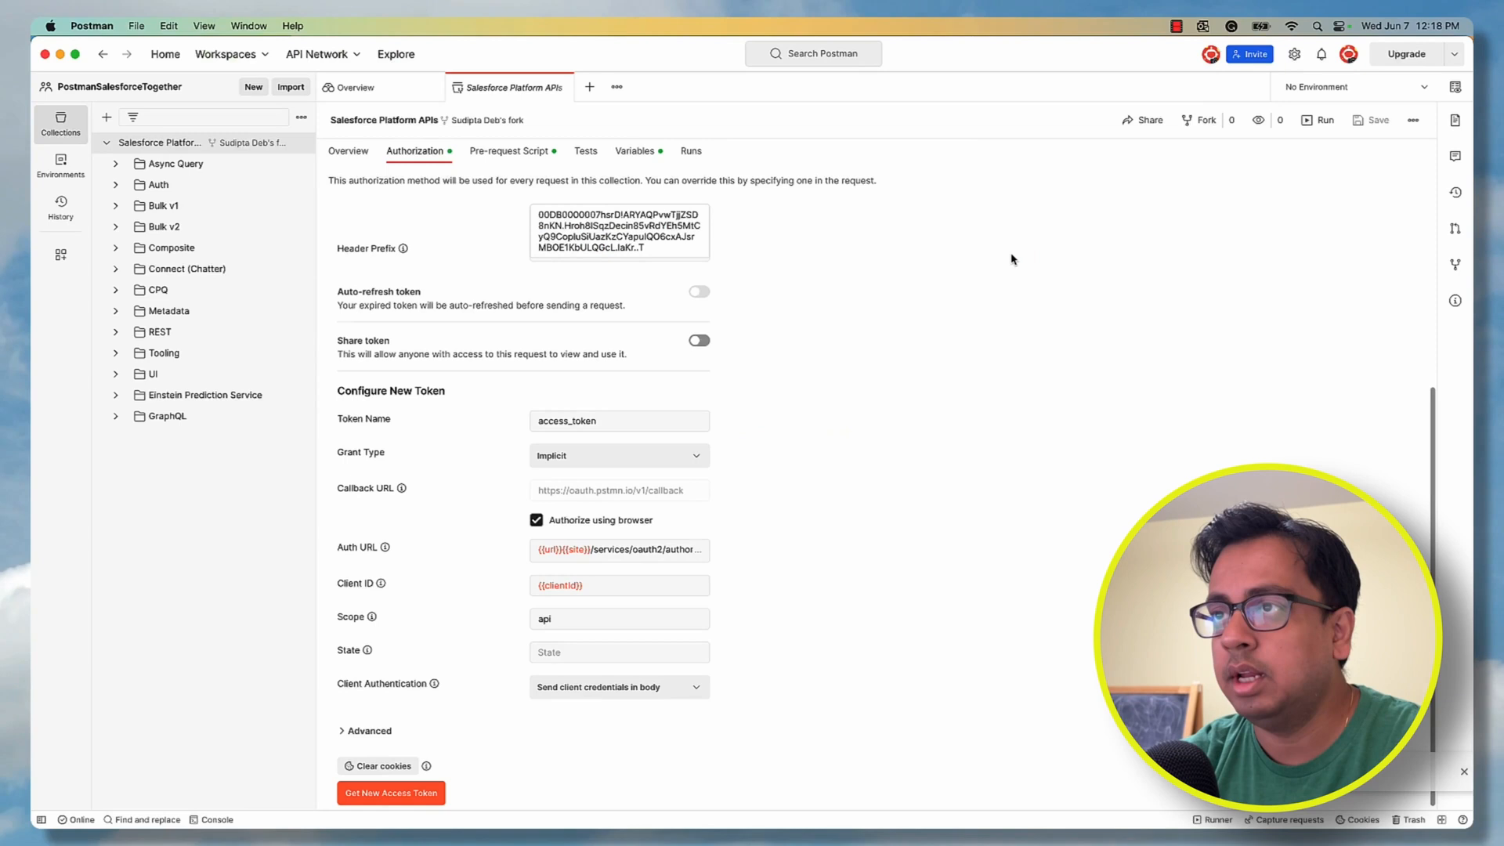
mouse_move(899, 667)
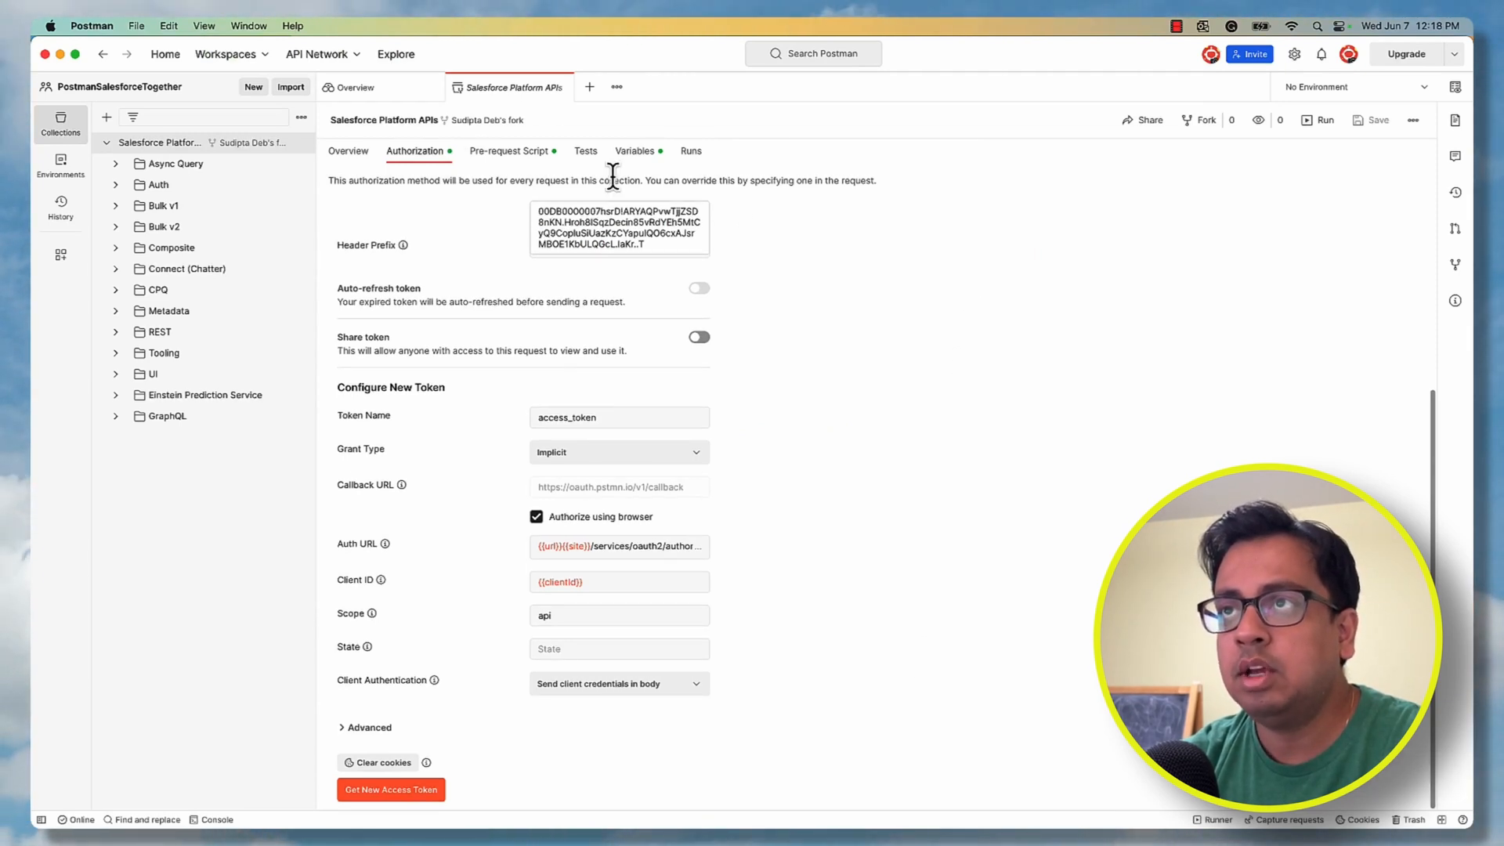
left_click(634, 152)
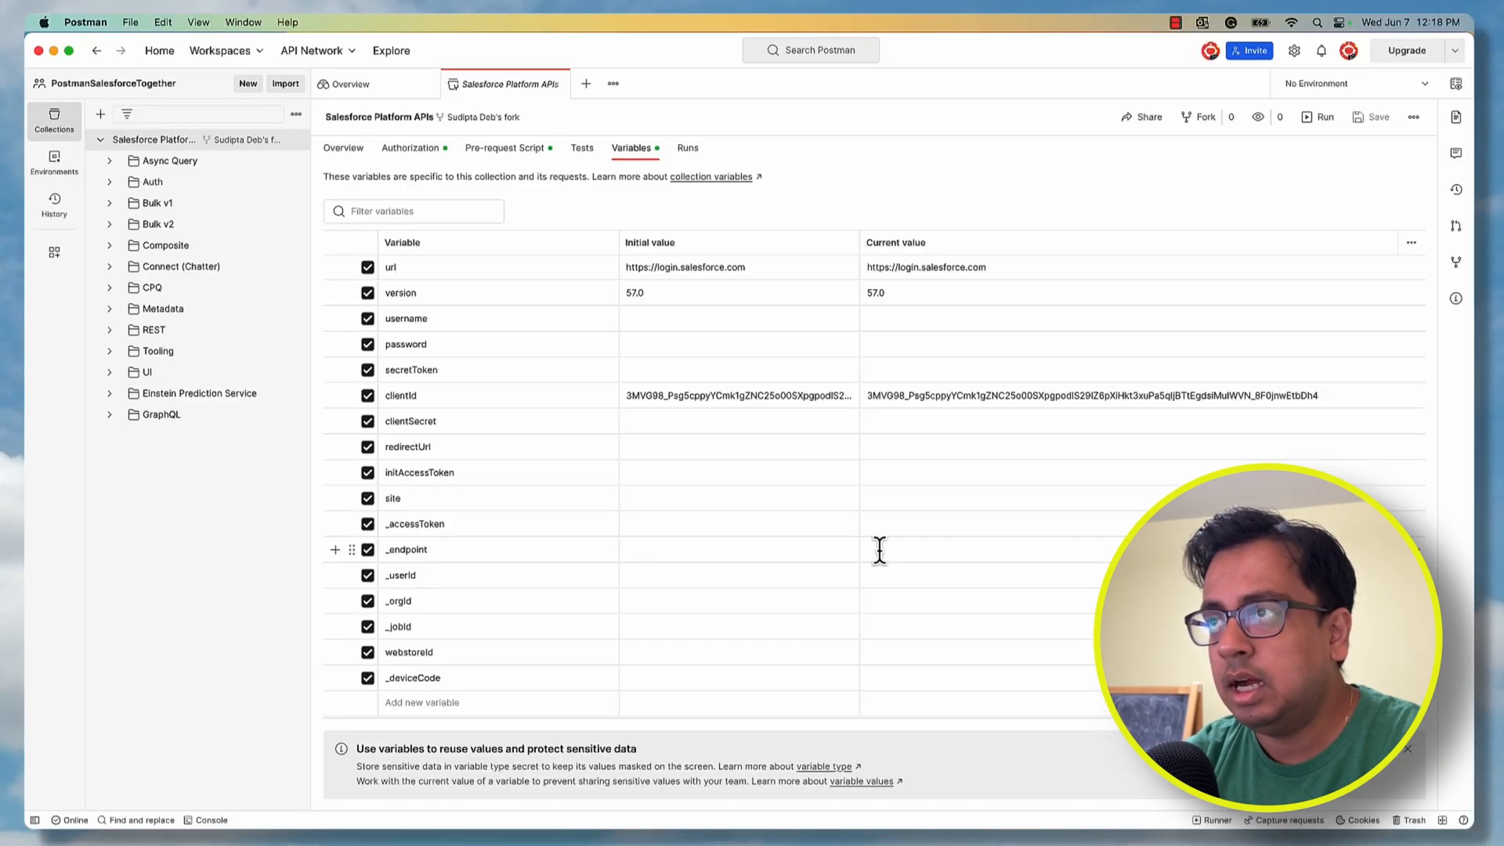
type("https://rockportnetworksinc-dev-ed.develop.my.salesforce.com")
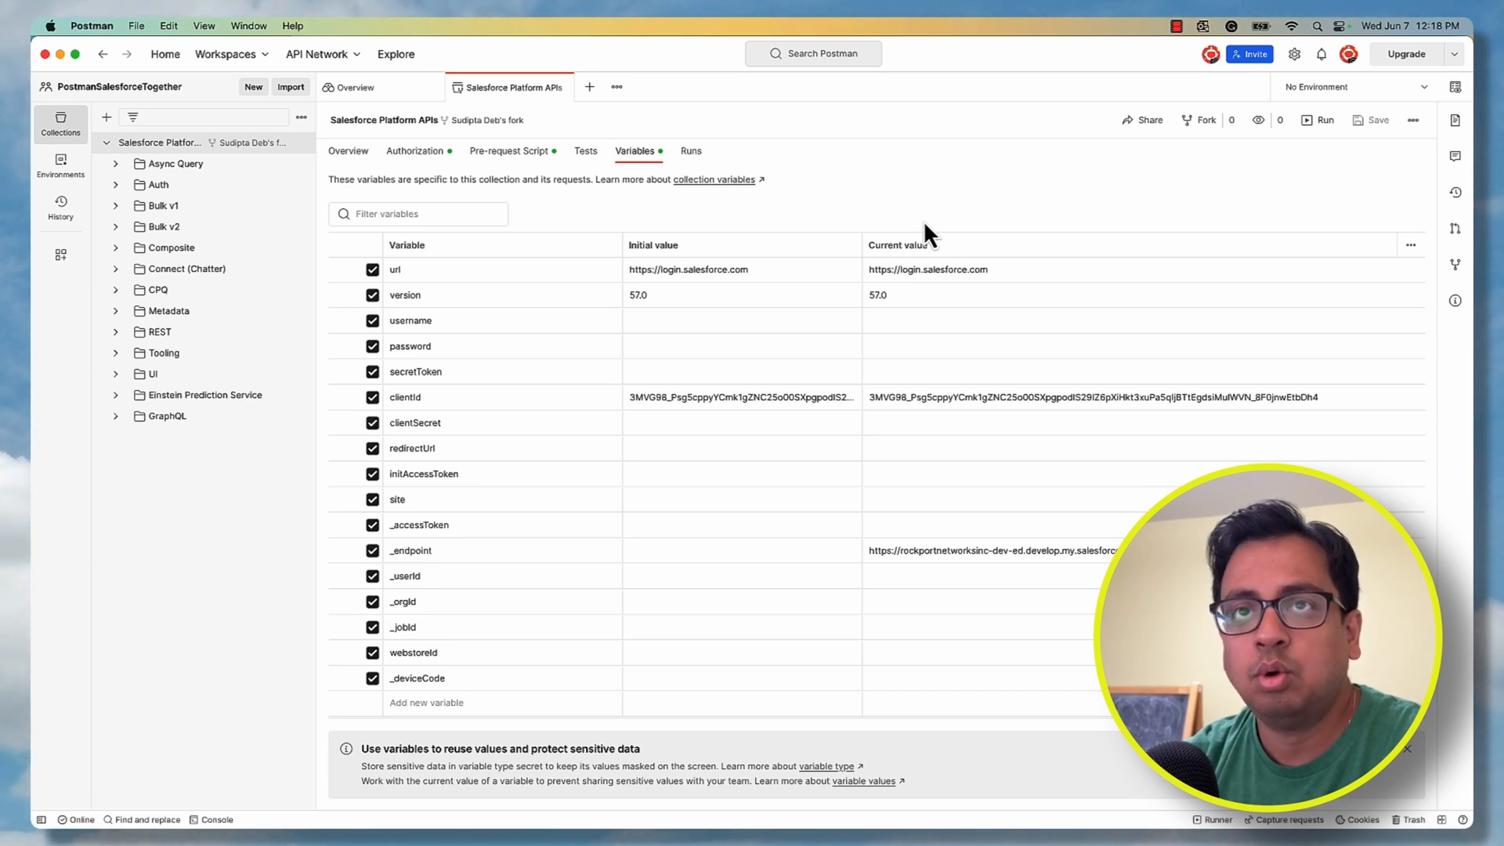
mouse_move(324, 227)
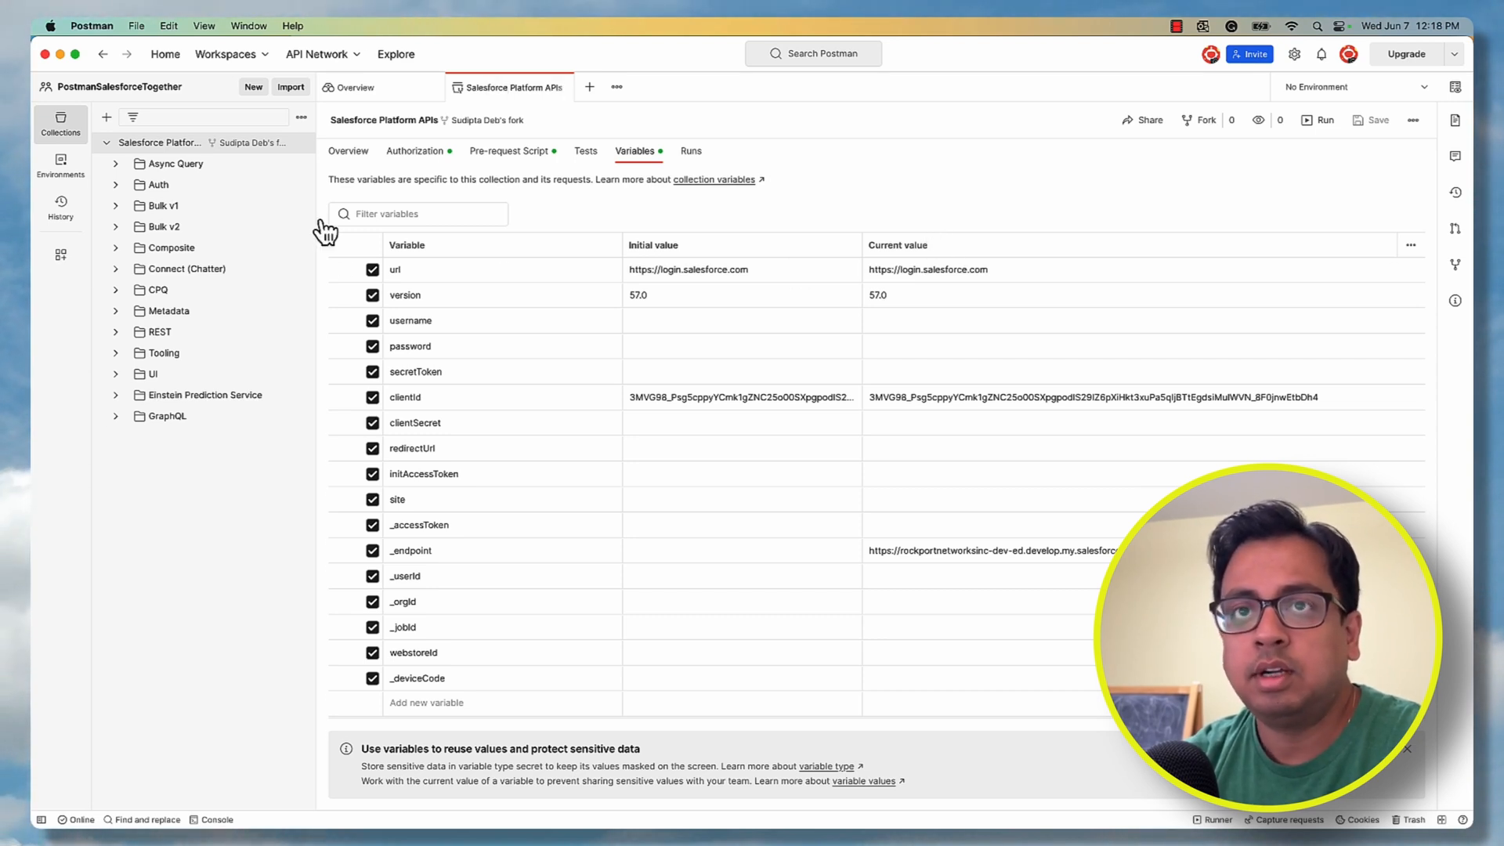
left_click(160, 332)
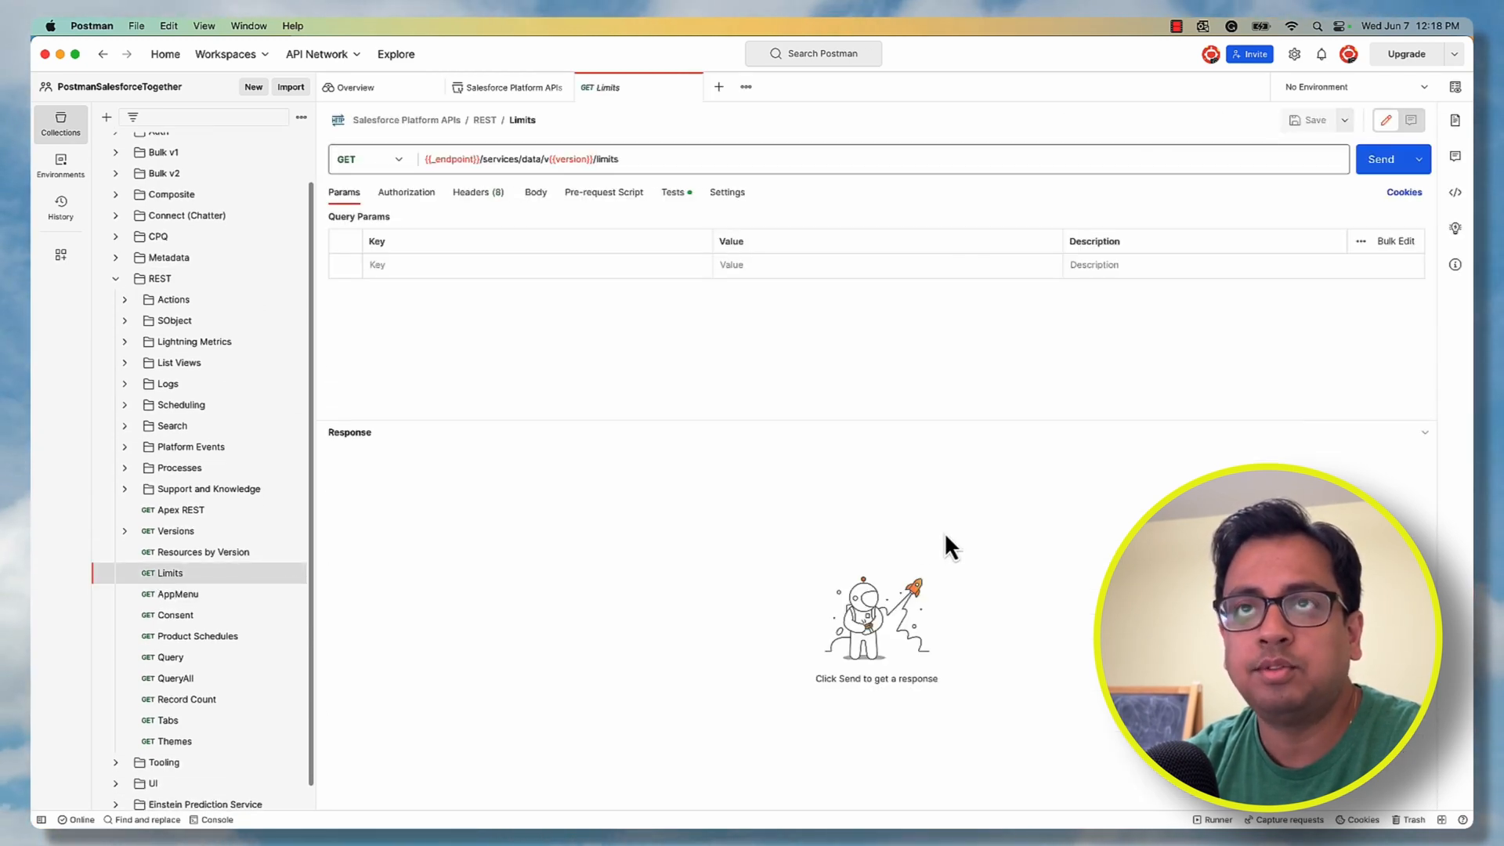
mouse_move(442, 182)
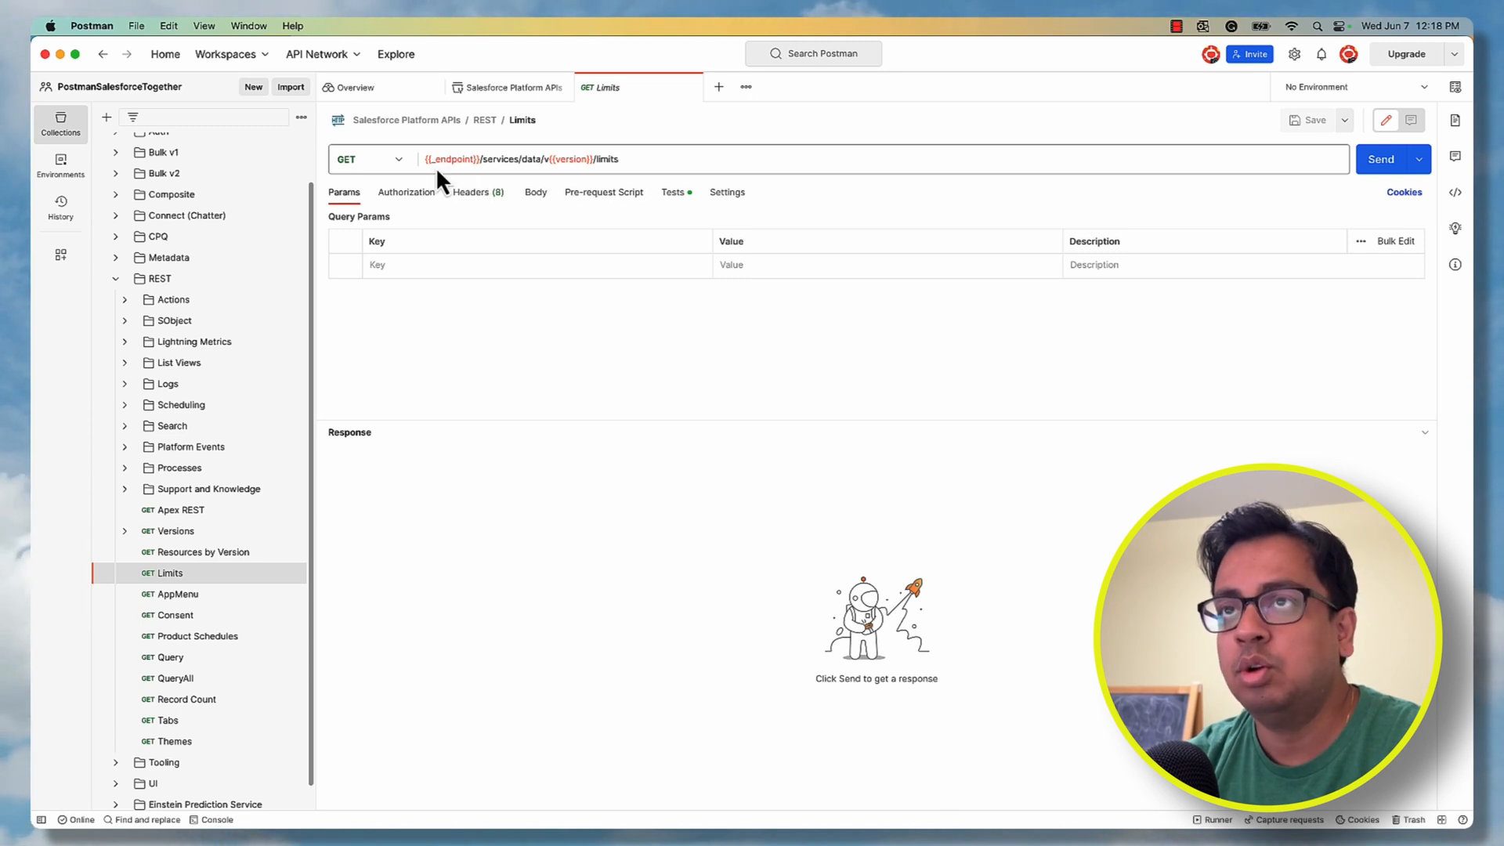
Send the REST Limits GET request and review the 200 OK limits response
left_click(1381, 160)
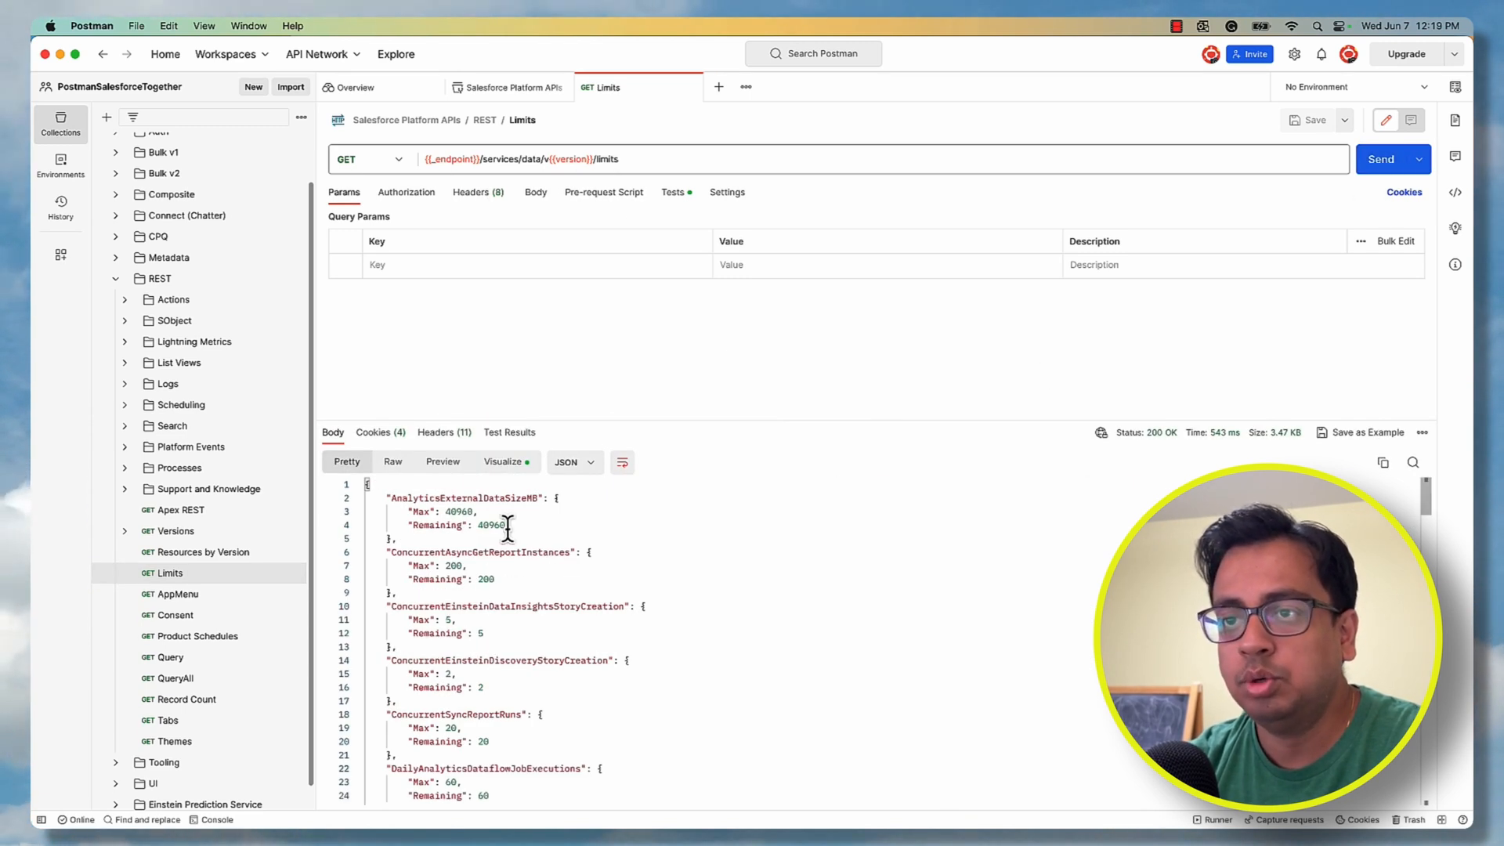
scroll("down", 3)
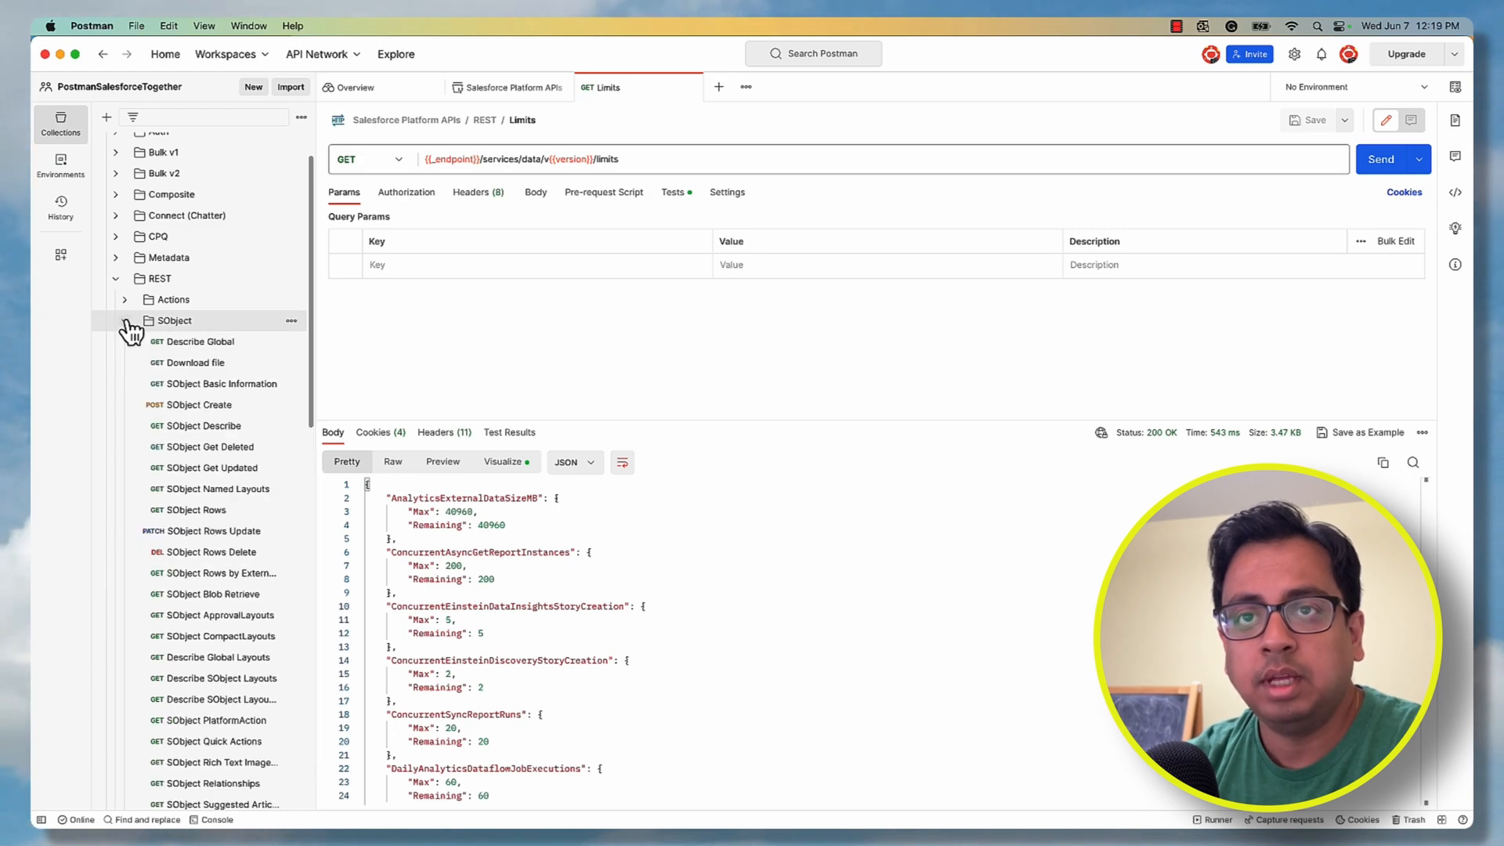
Run SObject Describe with SOBJECT_API_NAME set to Contact and review the returned metadata
left_click(169, 426)
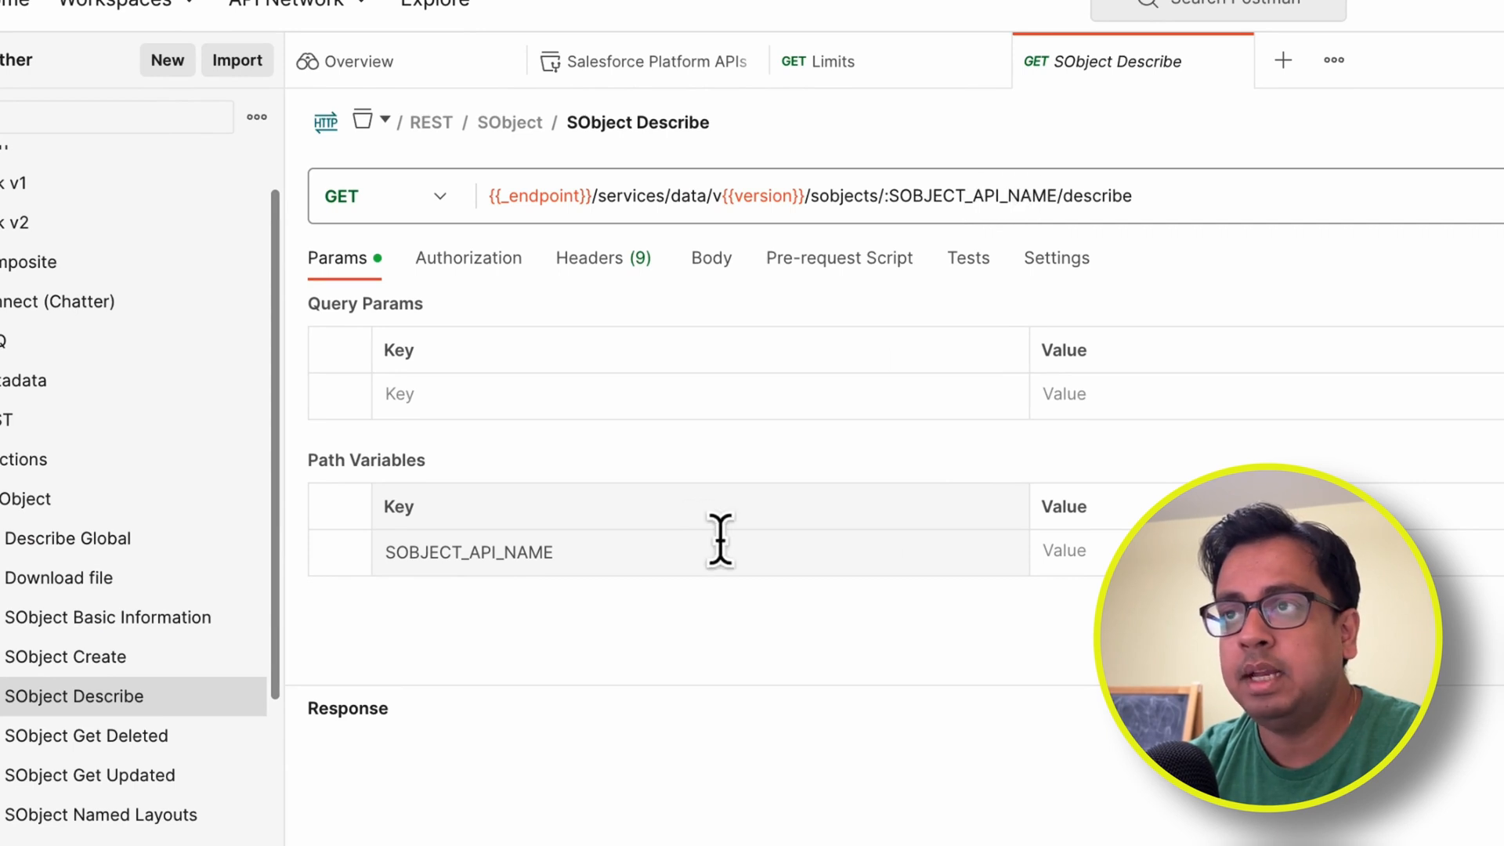
type("C")
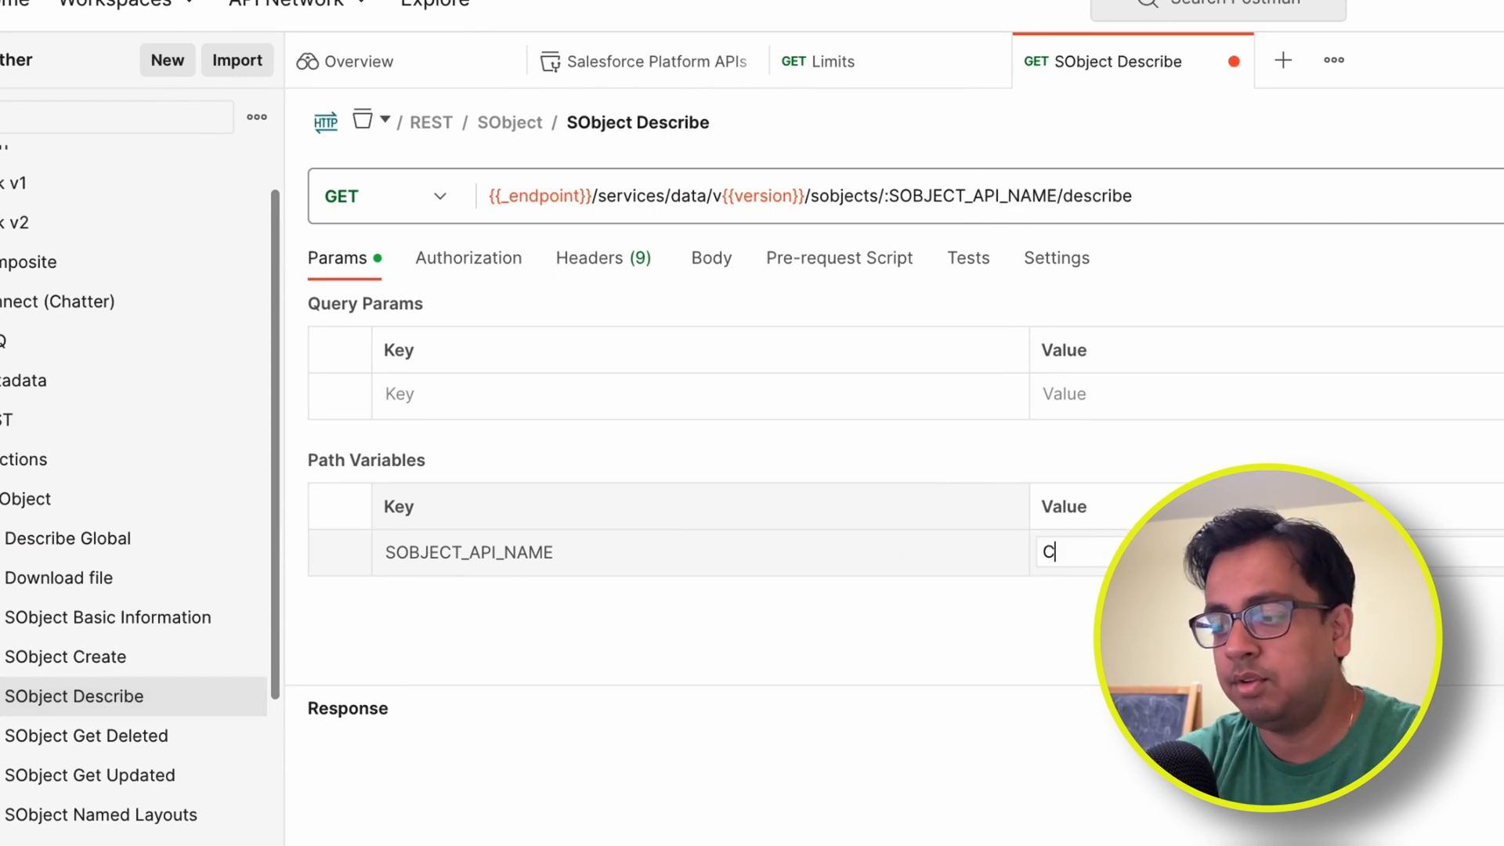
type("ontact")
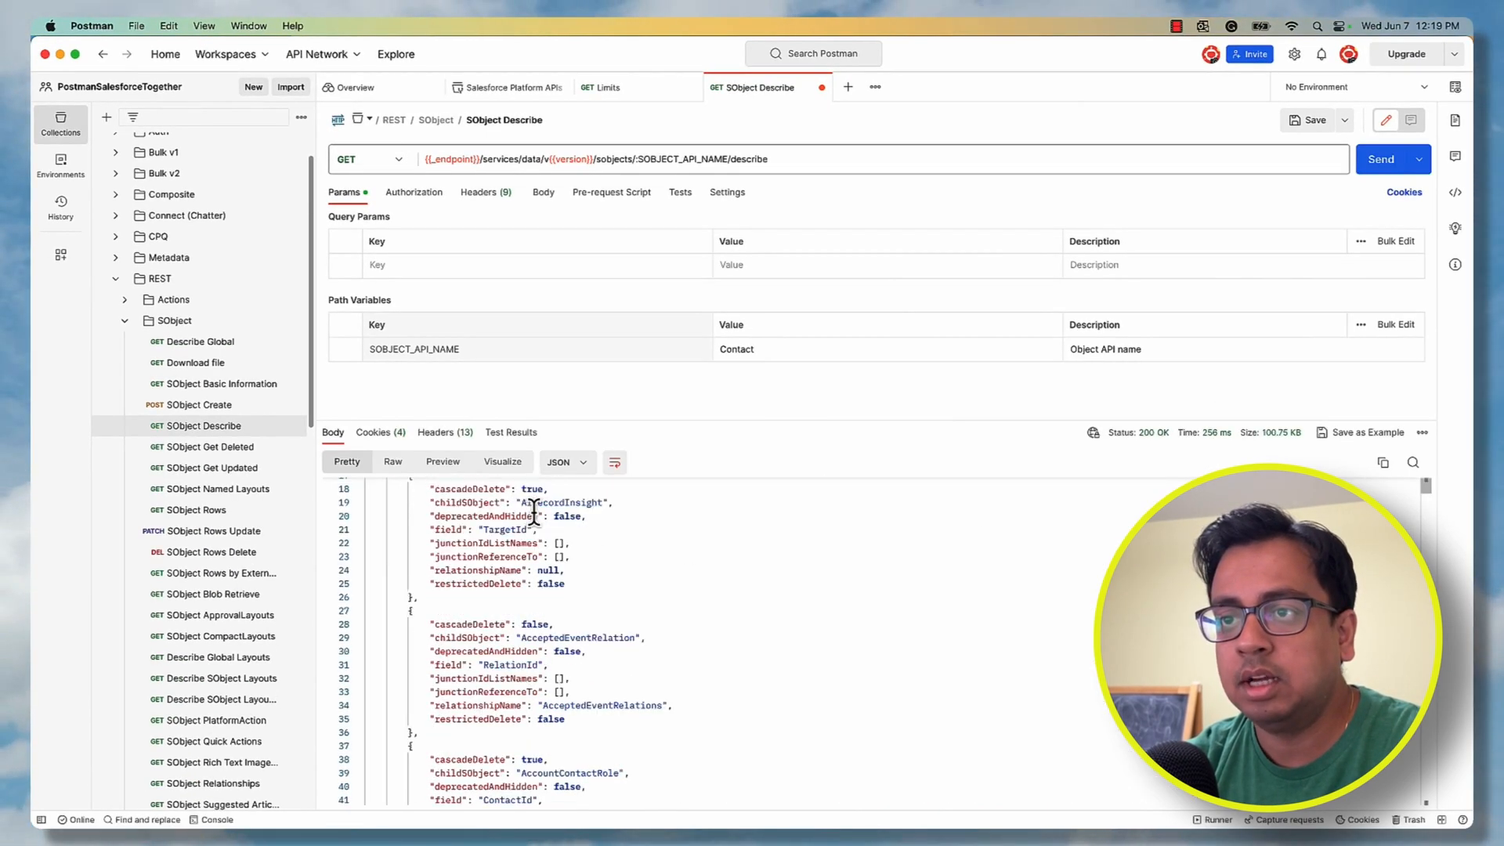
scroll("down", 3)
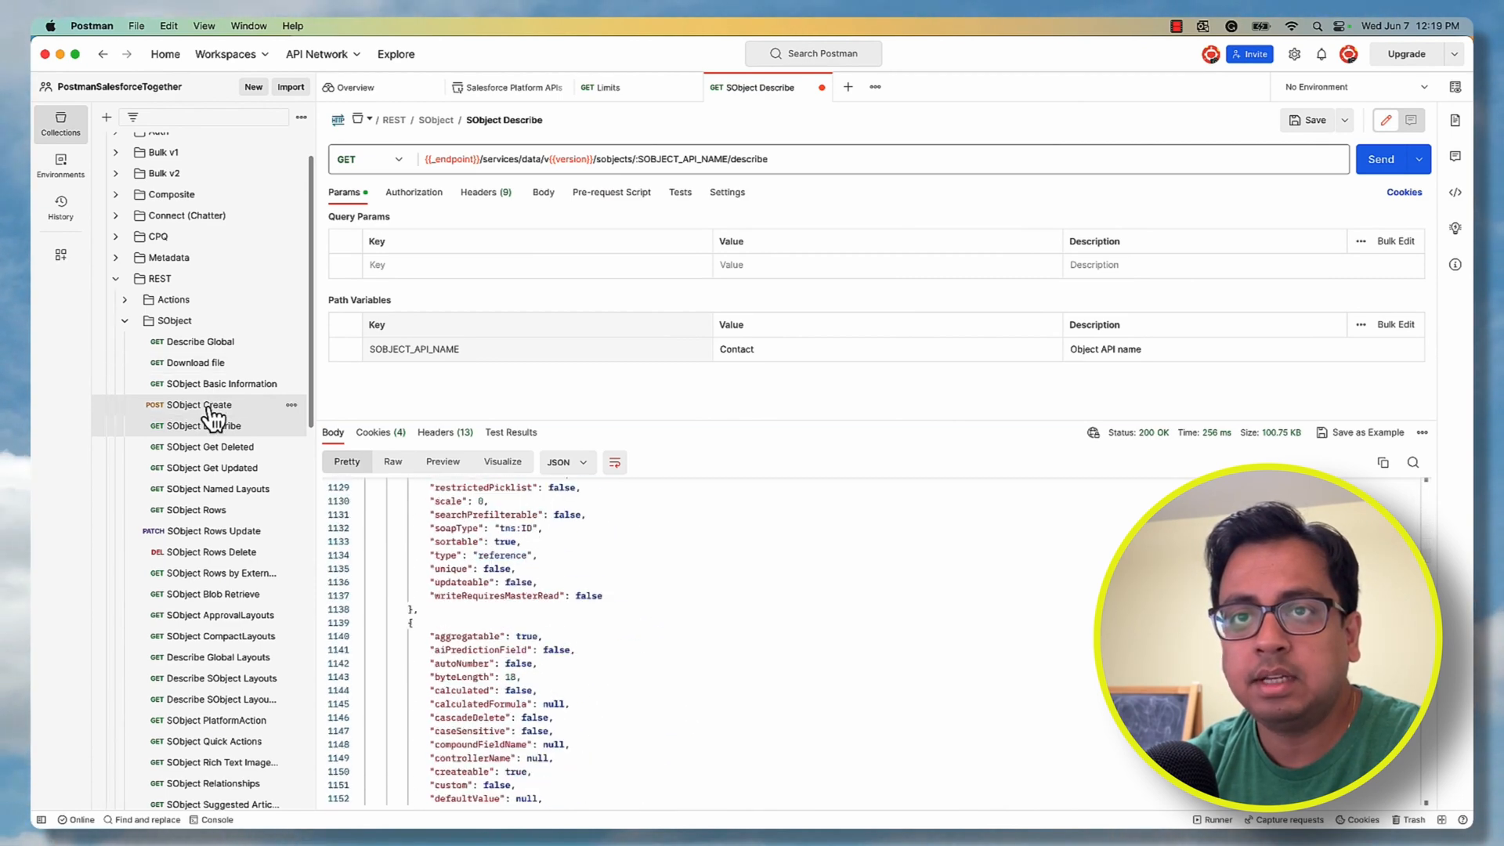
Set the SObject Create request's SOBJECT_API_NAME path variable to Account
left_click(200, 404)
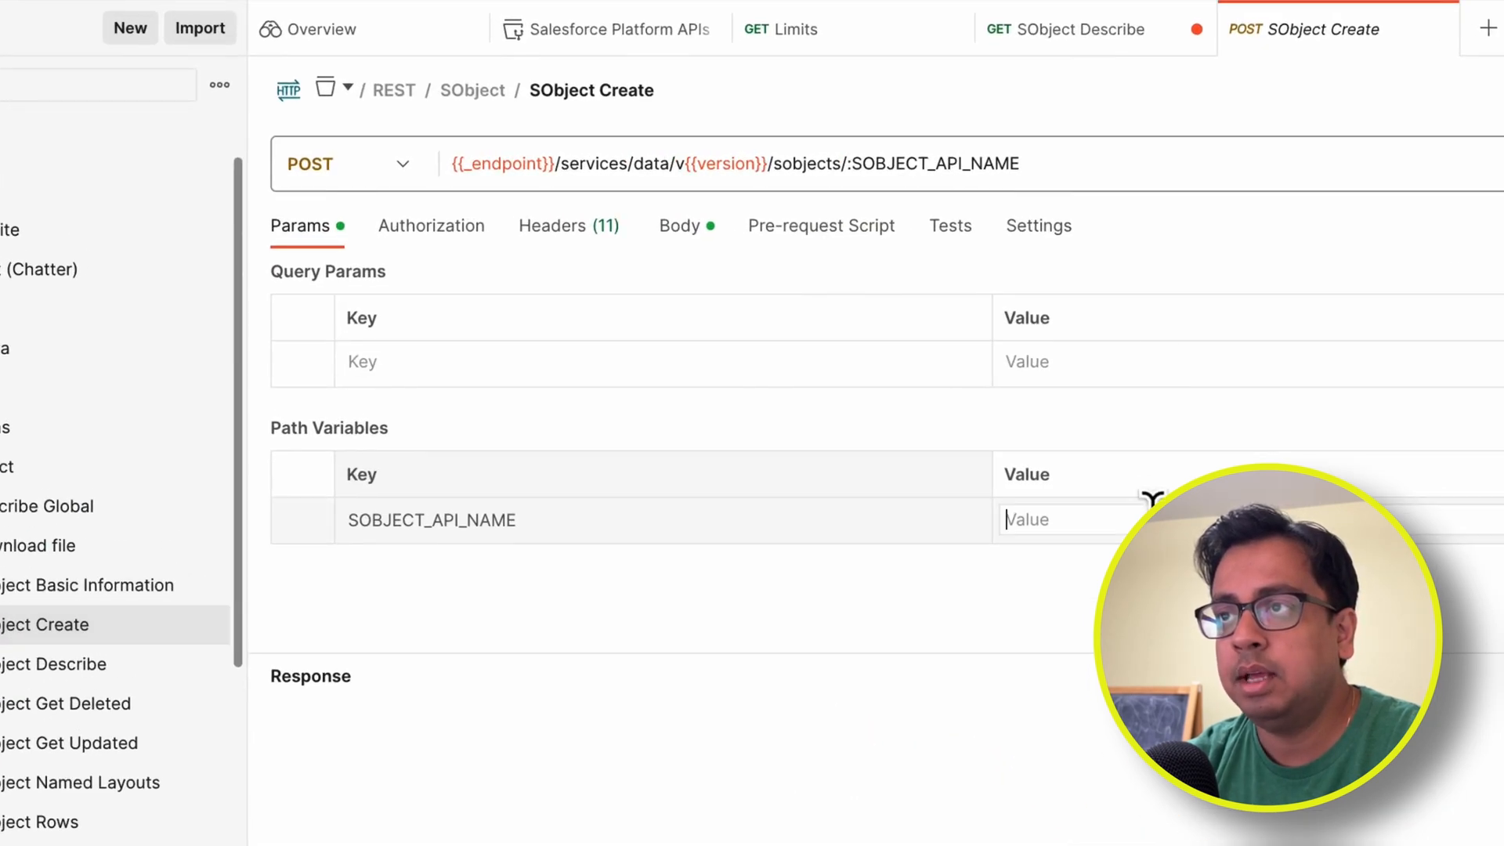
type("Accpou")
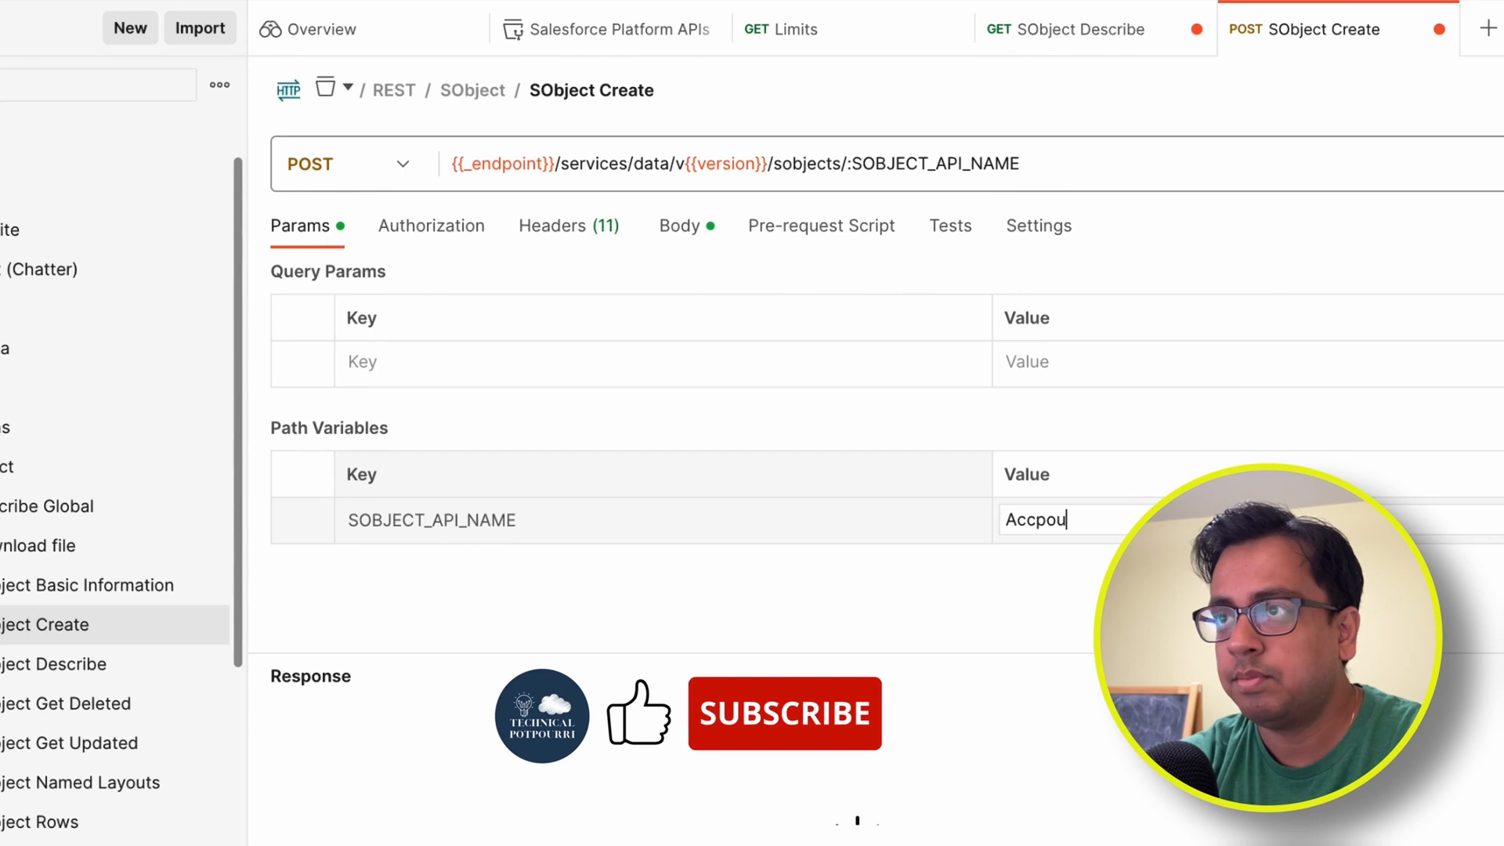
type("Account")
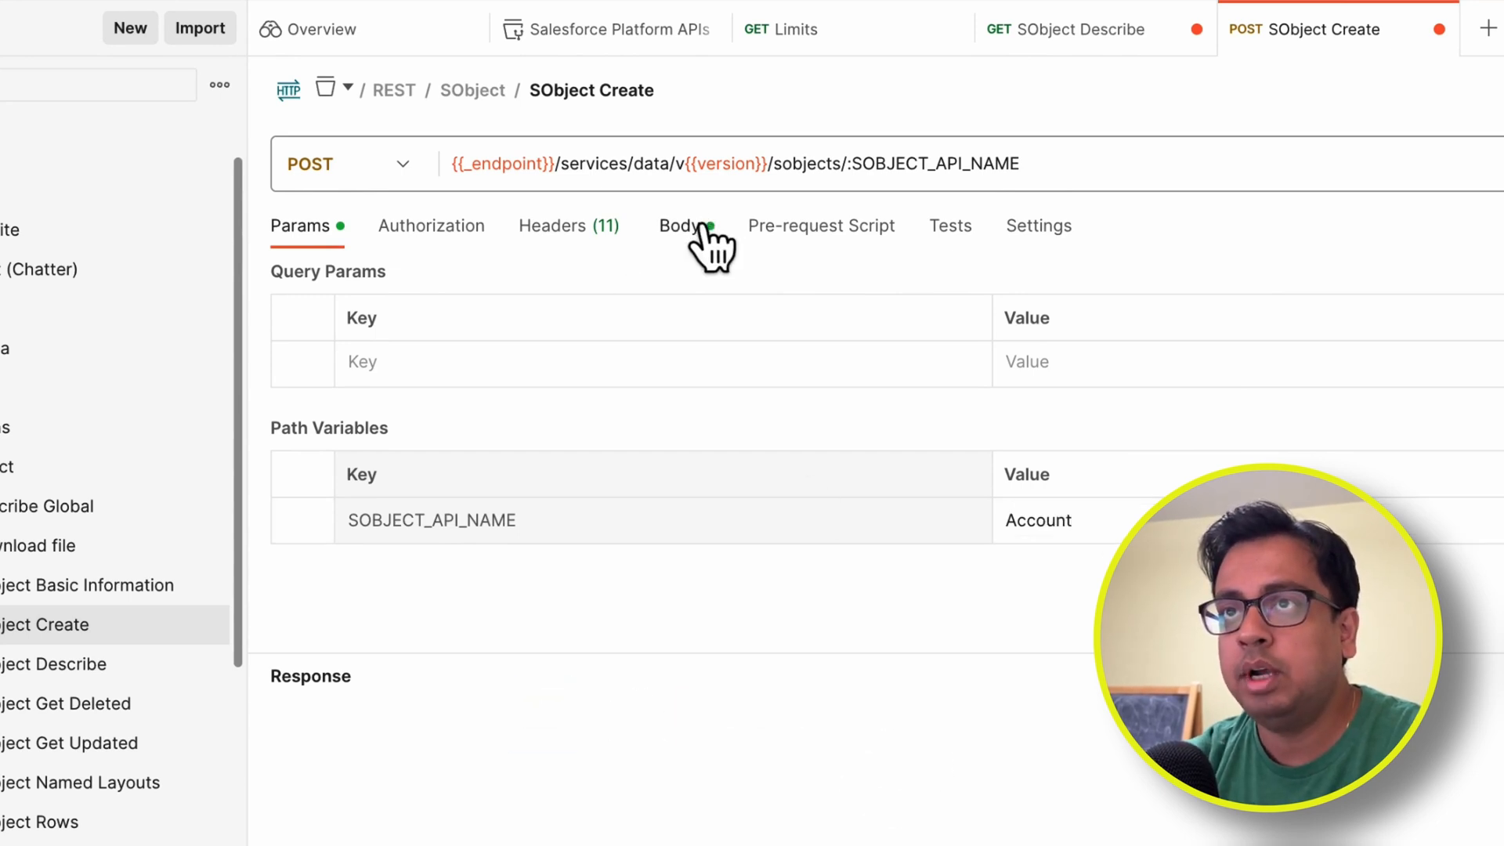
Enter raw JSON body {"Name": "Technical Potpourri"} and send the request to create the Account
left_click(677, 225)
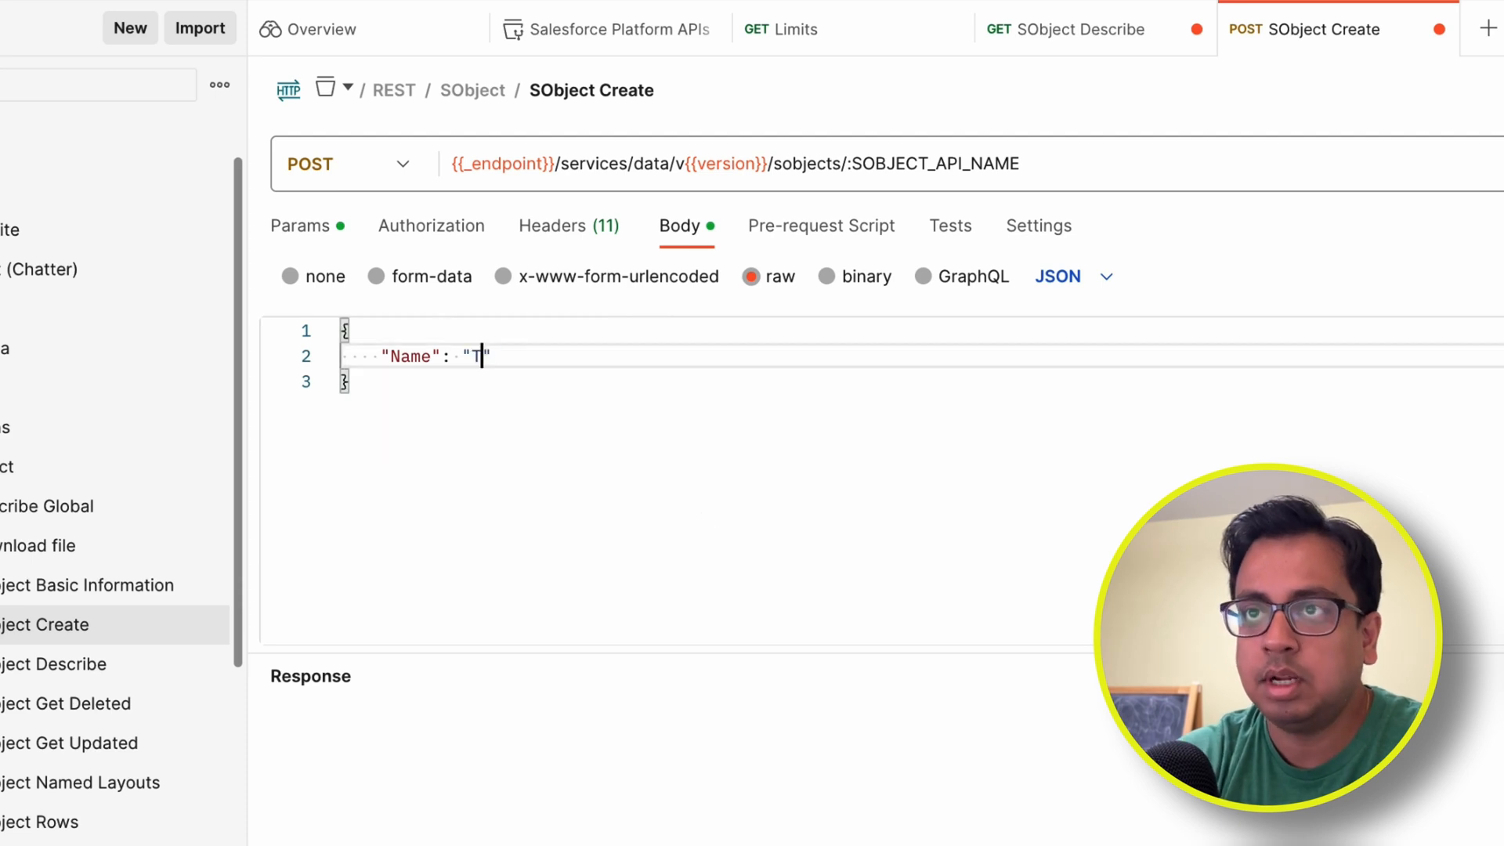
type("echn")
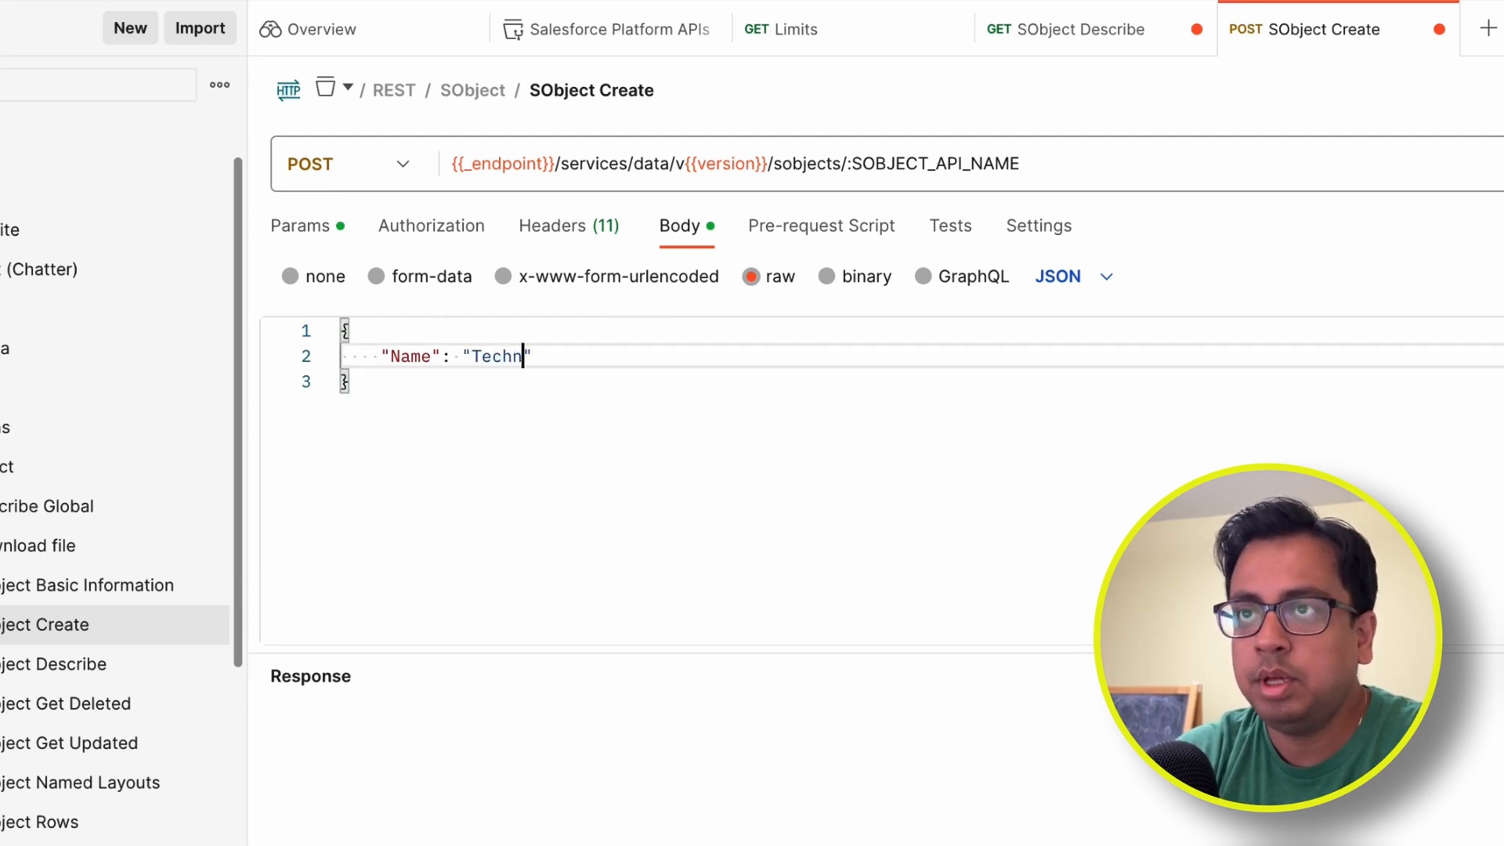
type("ica")
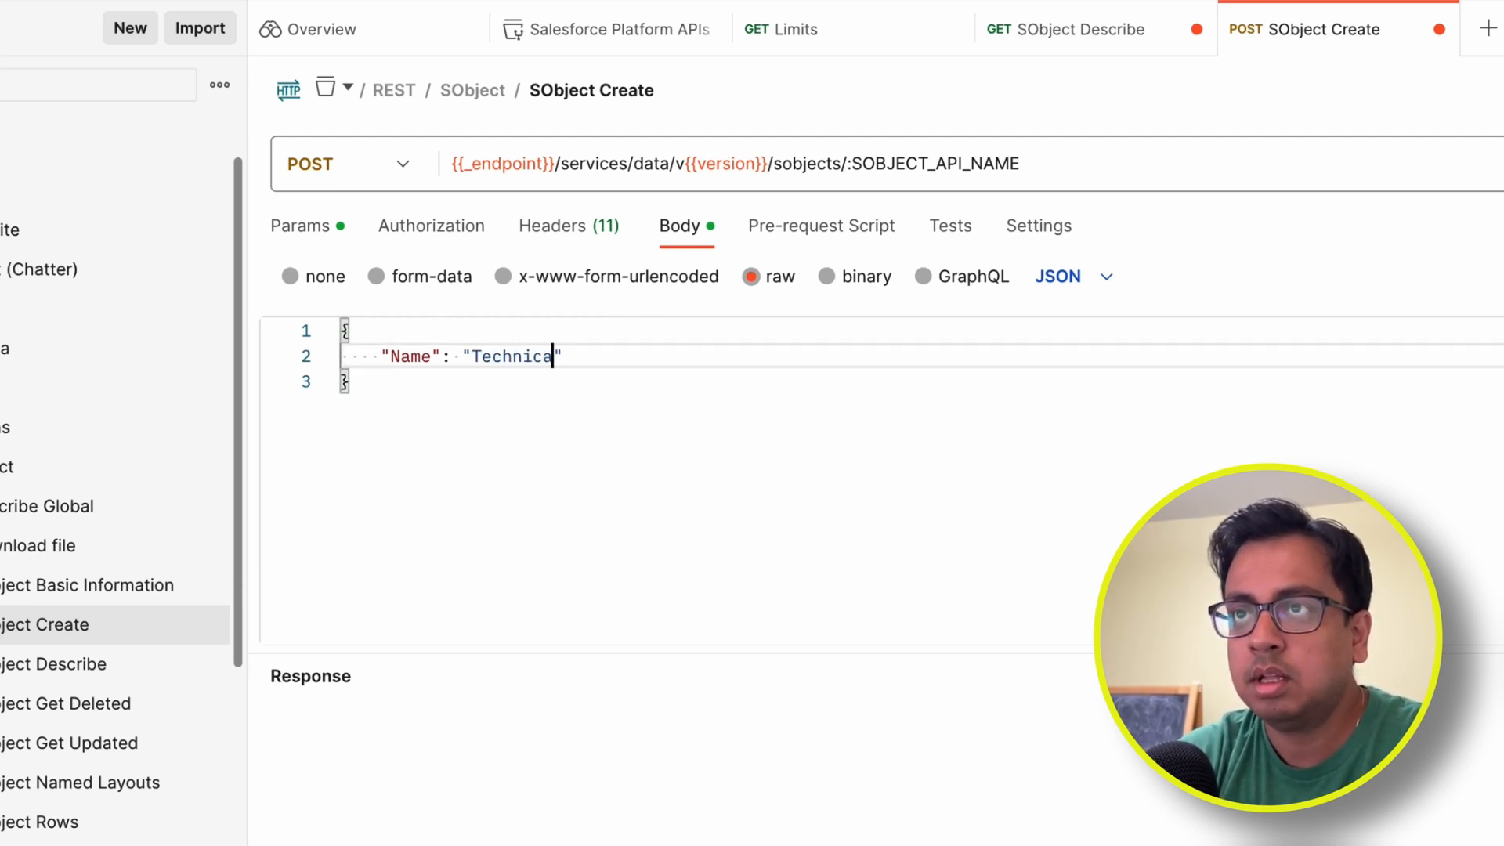
type("l Pot")
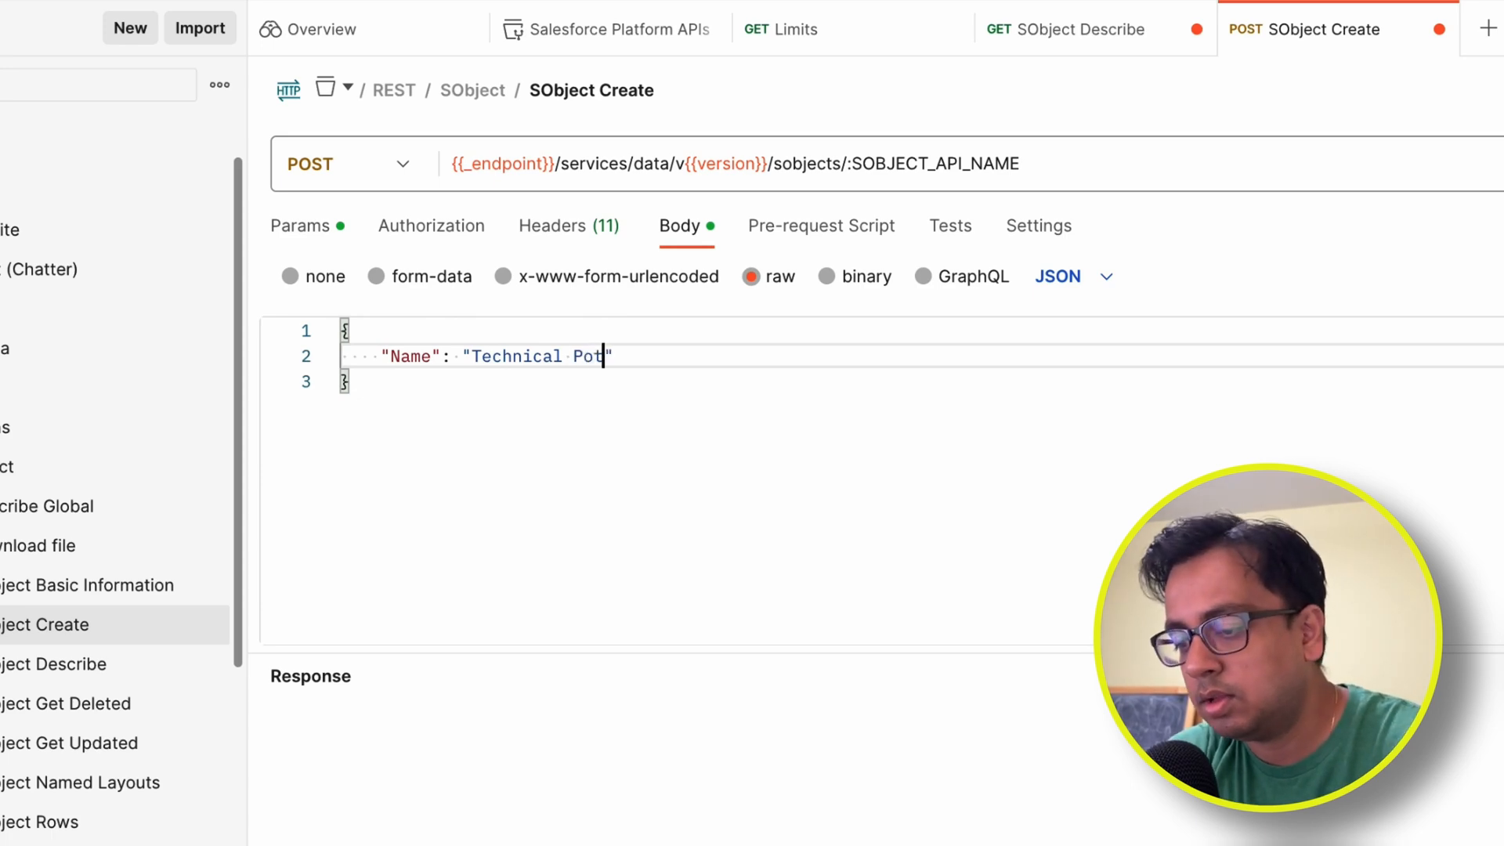
type("pourri")
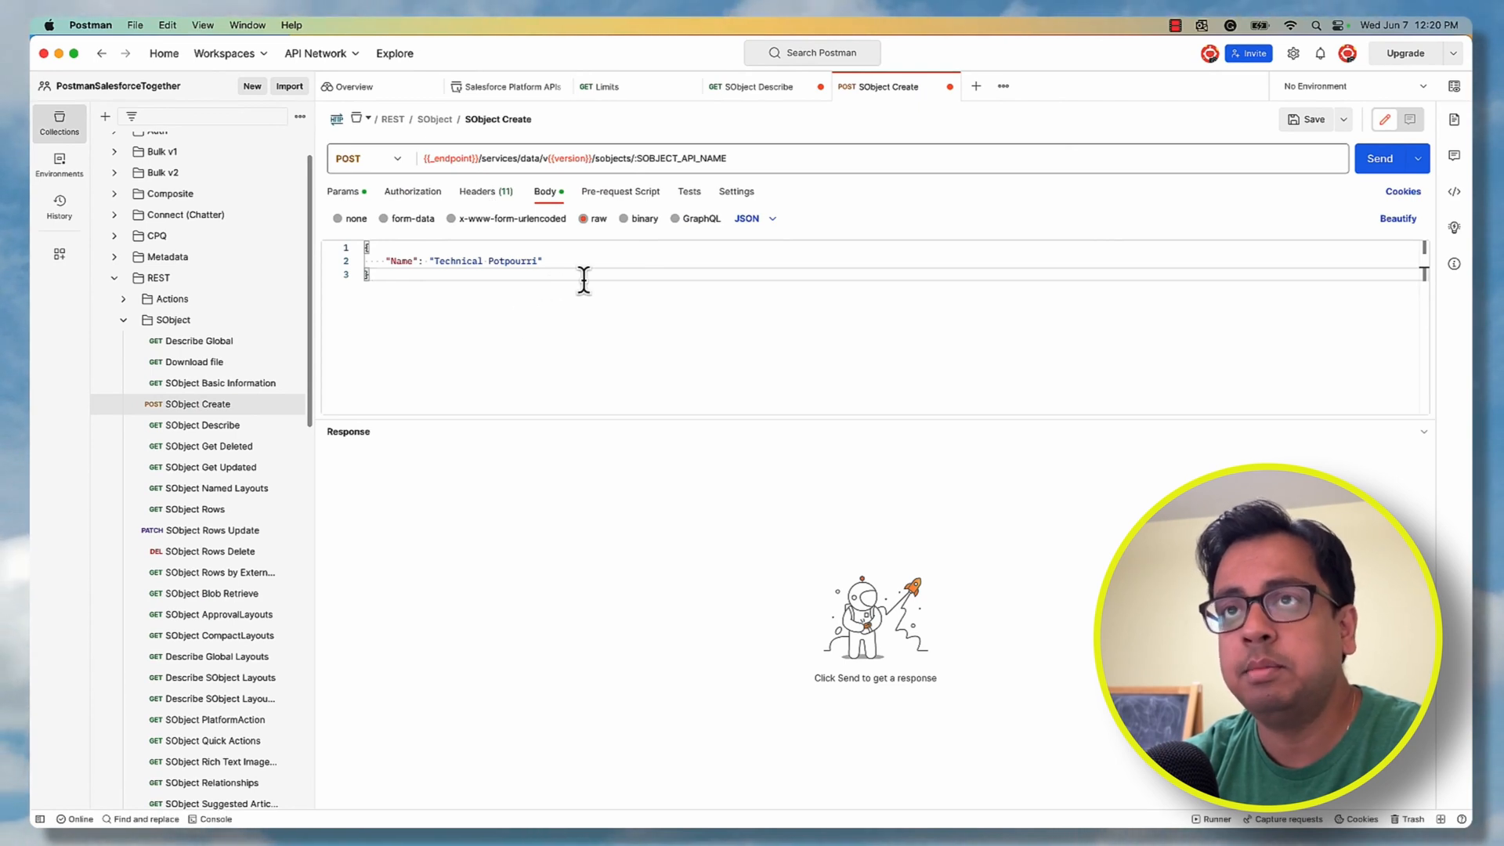
mouse_move(946, 245)
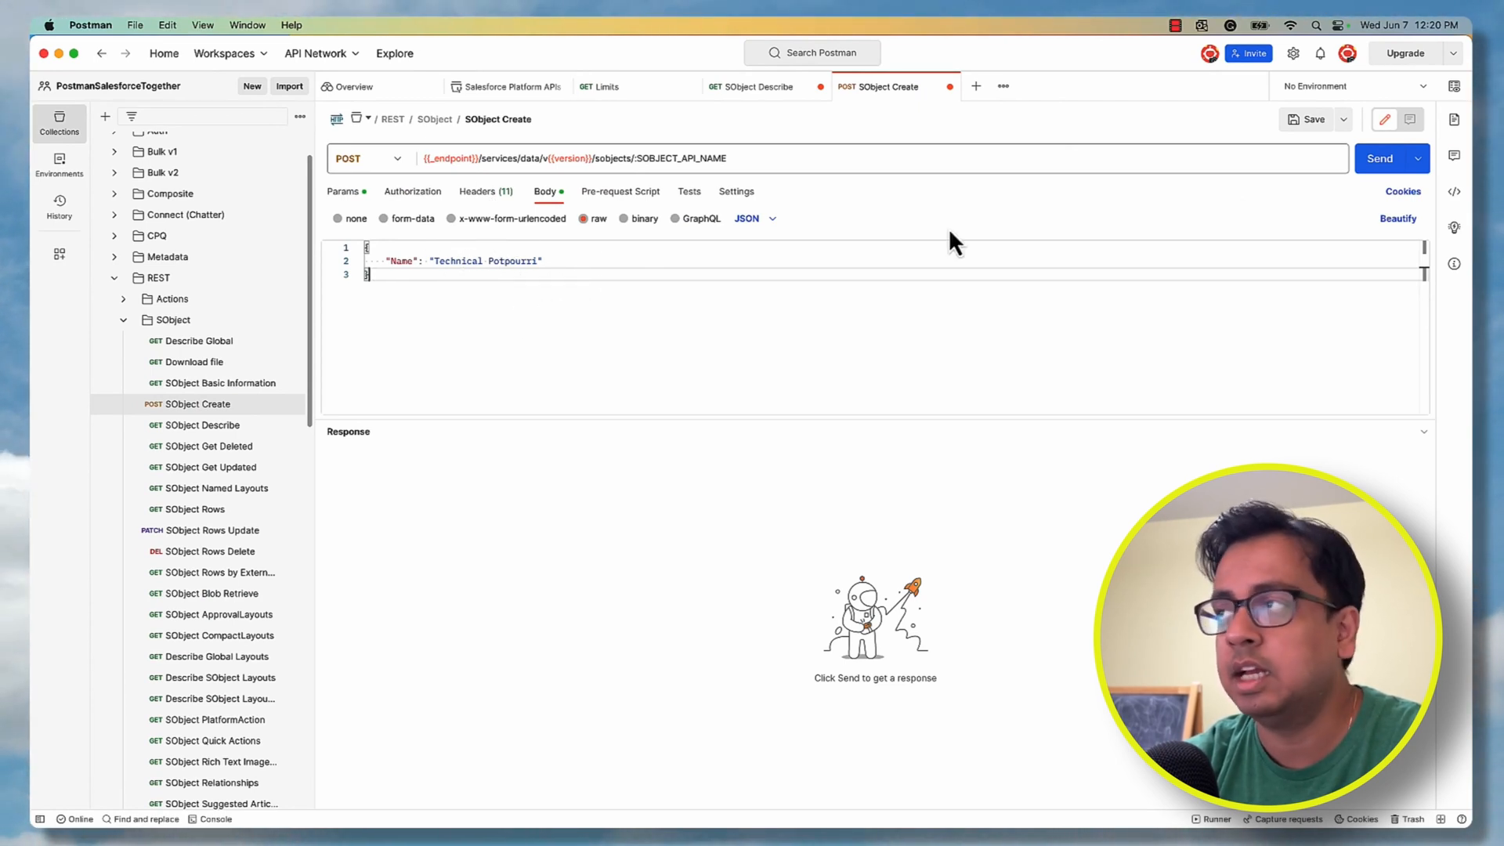
left_click(1378, 158)
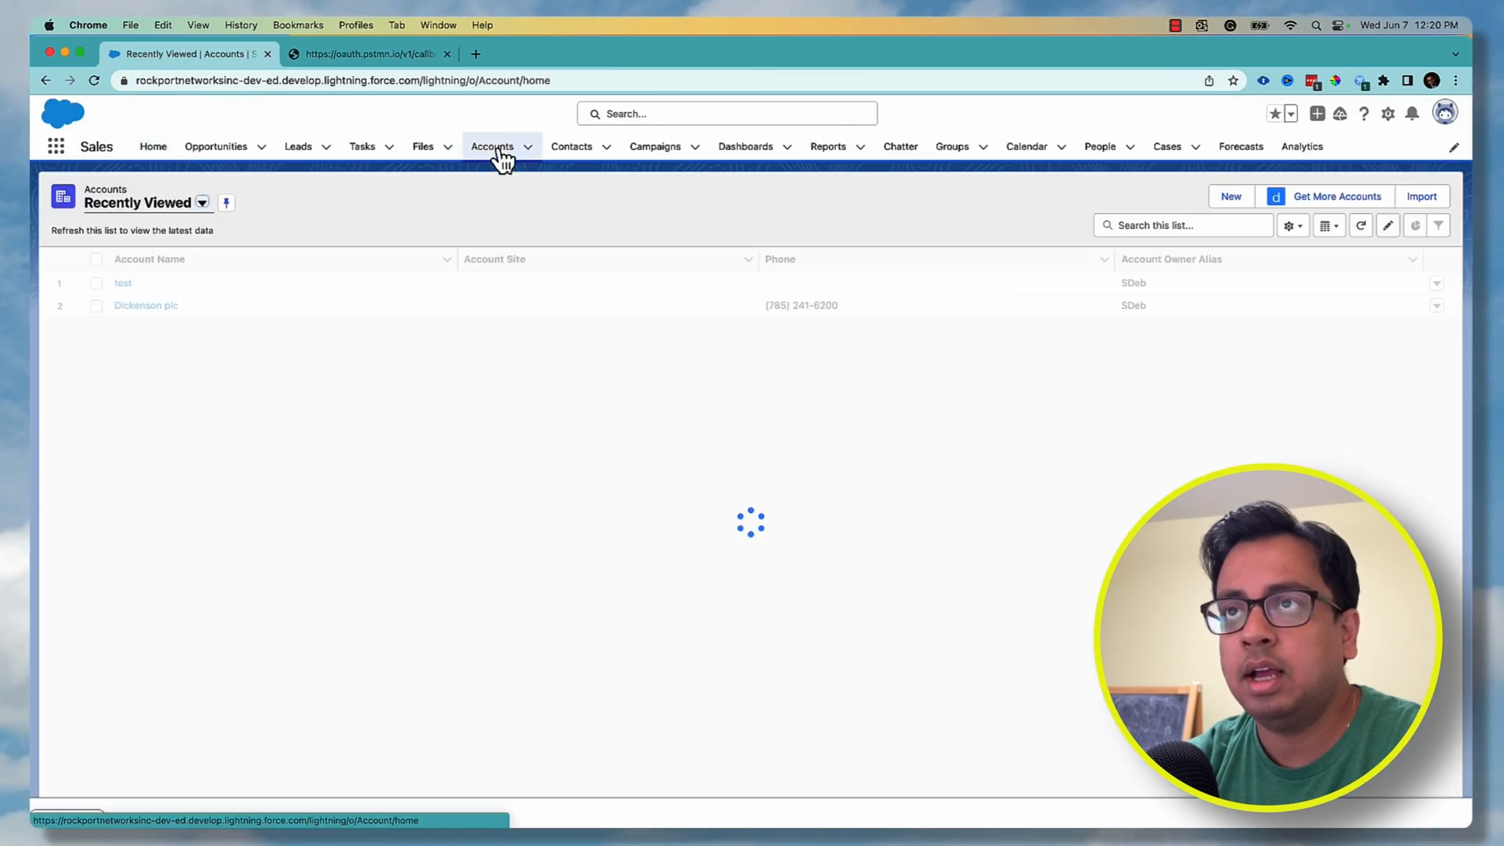
Show the Accounts list in the Salesforce Sales app to see recently viewed records
left_click(122, 282)
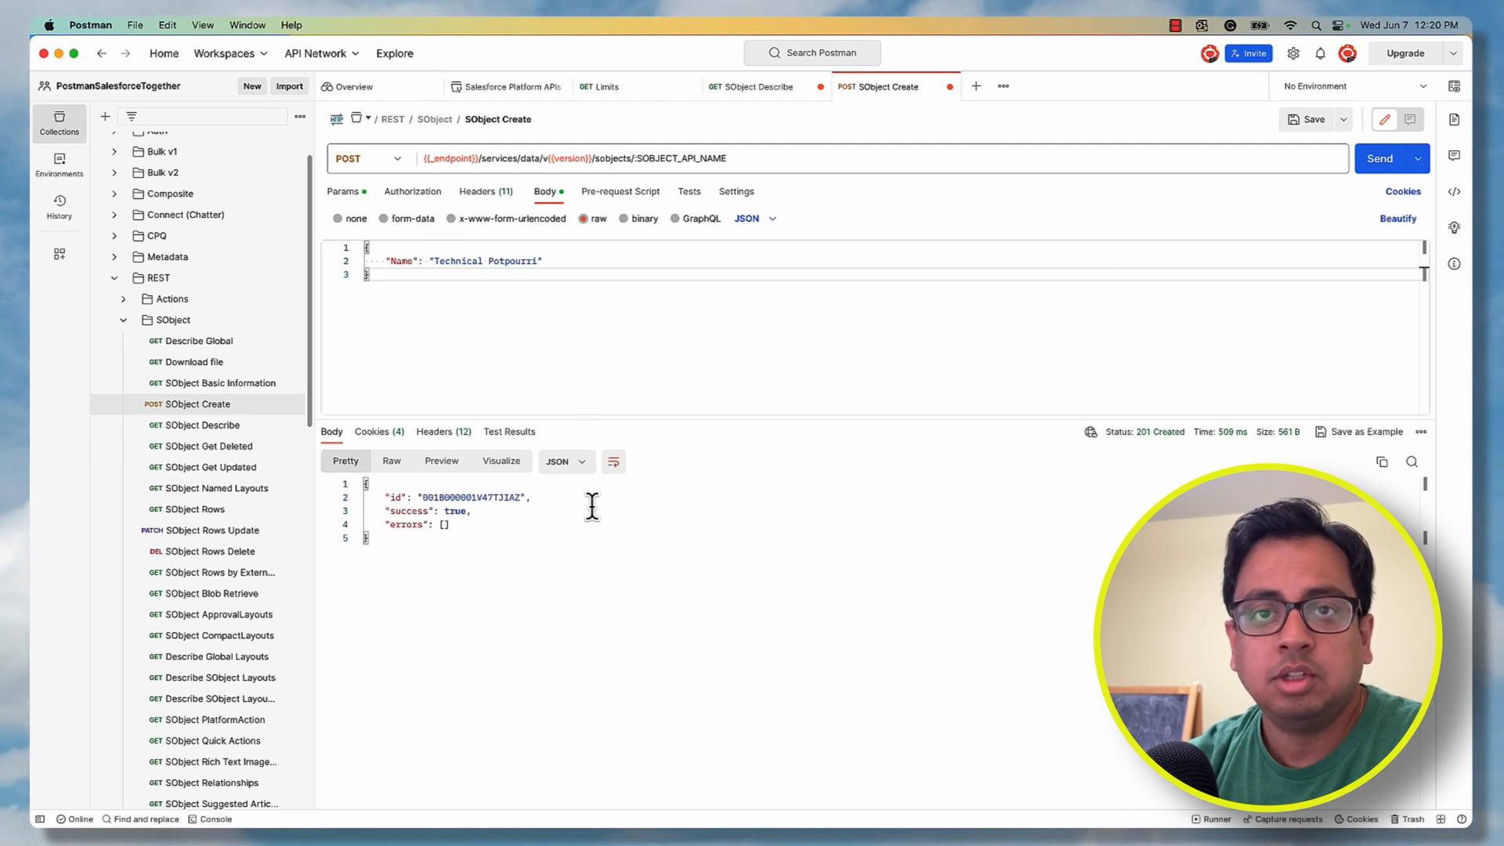
mouse_move(586, 497)
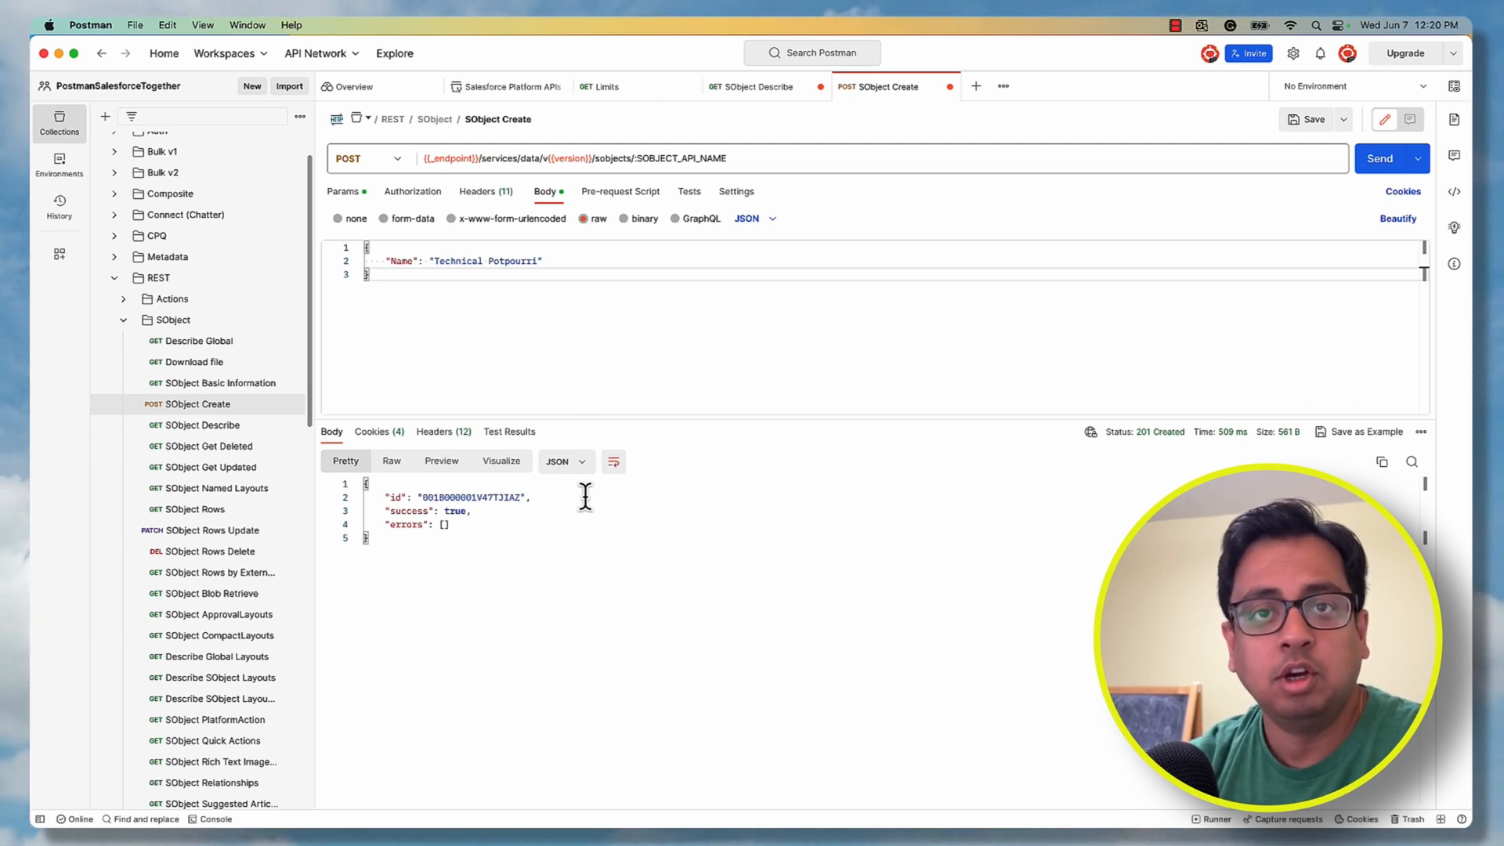